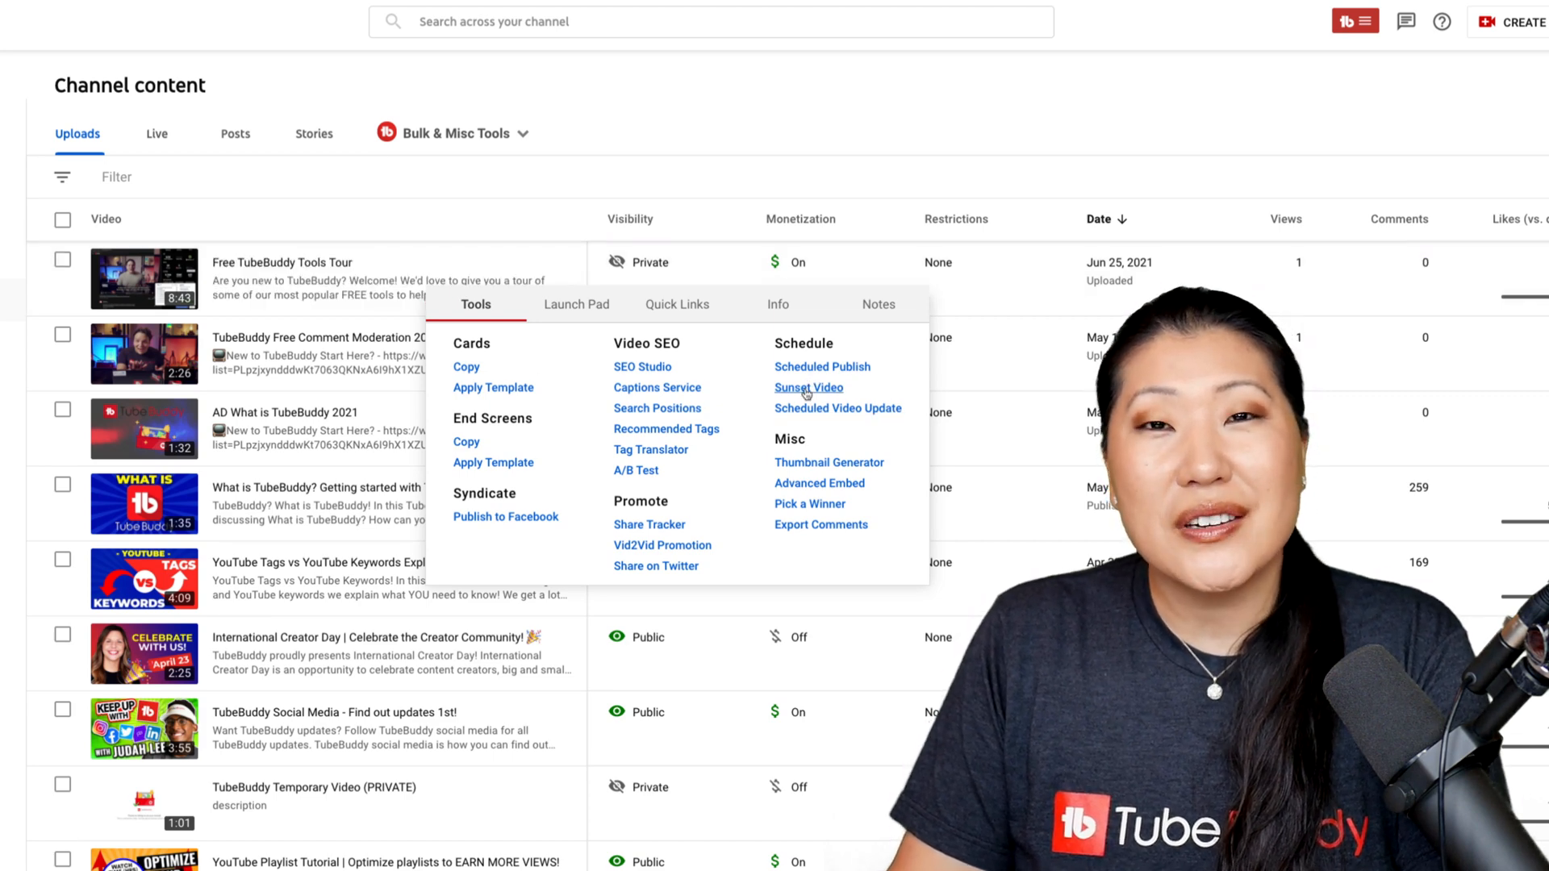
- Review the first video's scheduled update tool, including playlist changes and rollback/reminder options, then close it
left_click(809, 386)
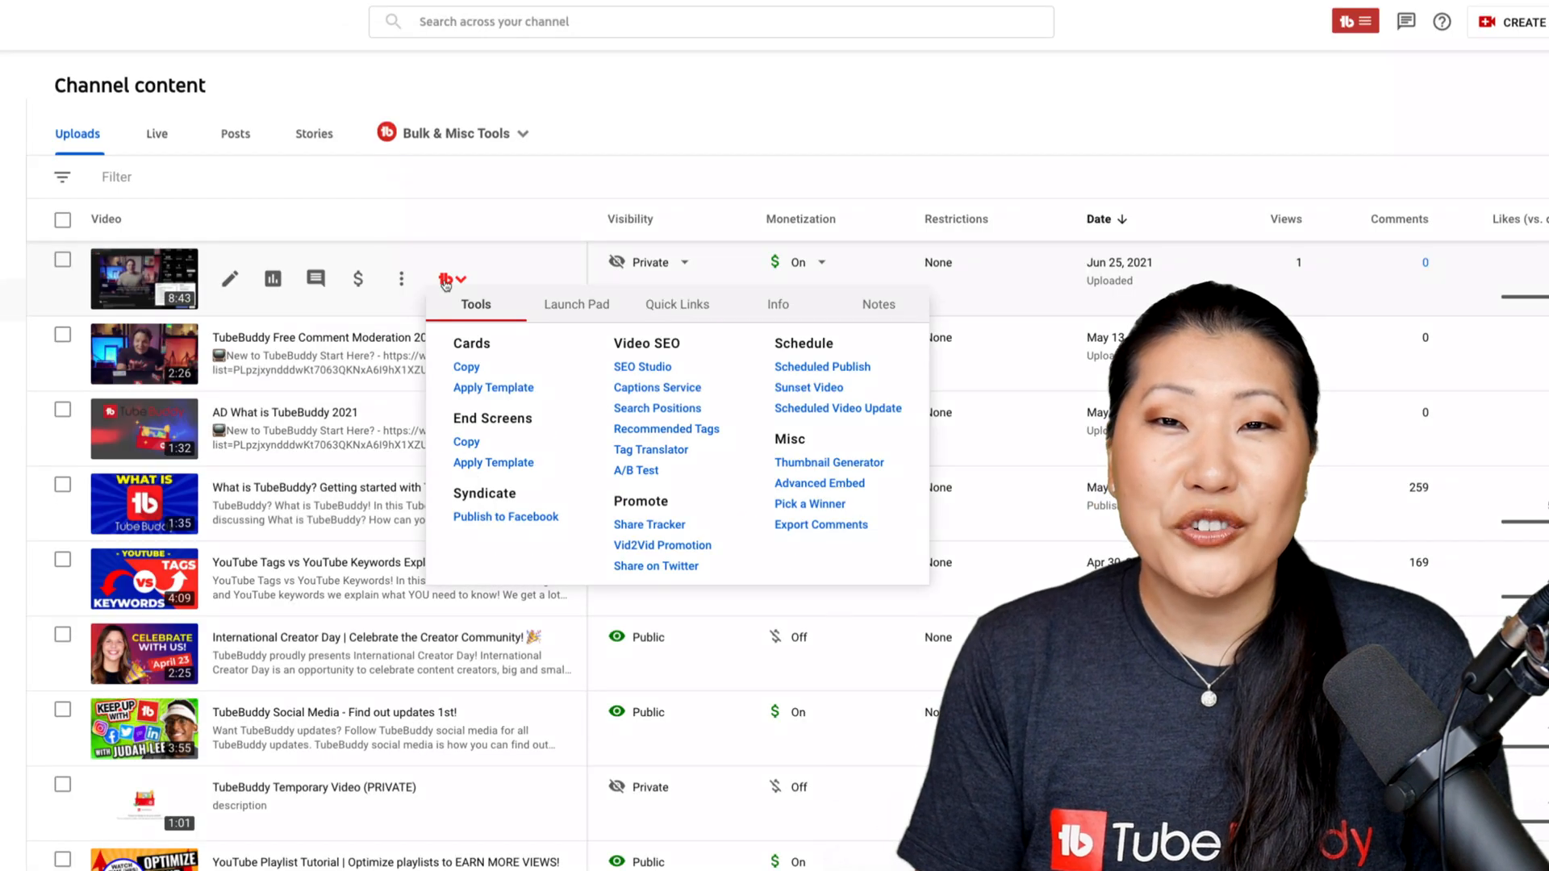
left_click(836, 408)
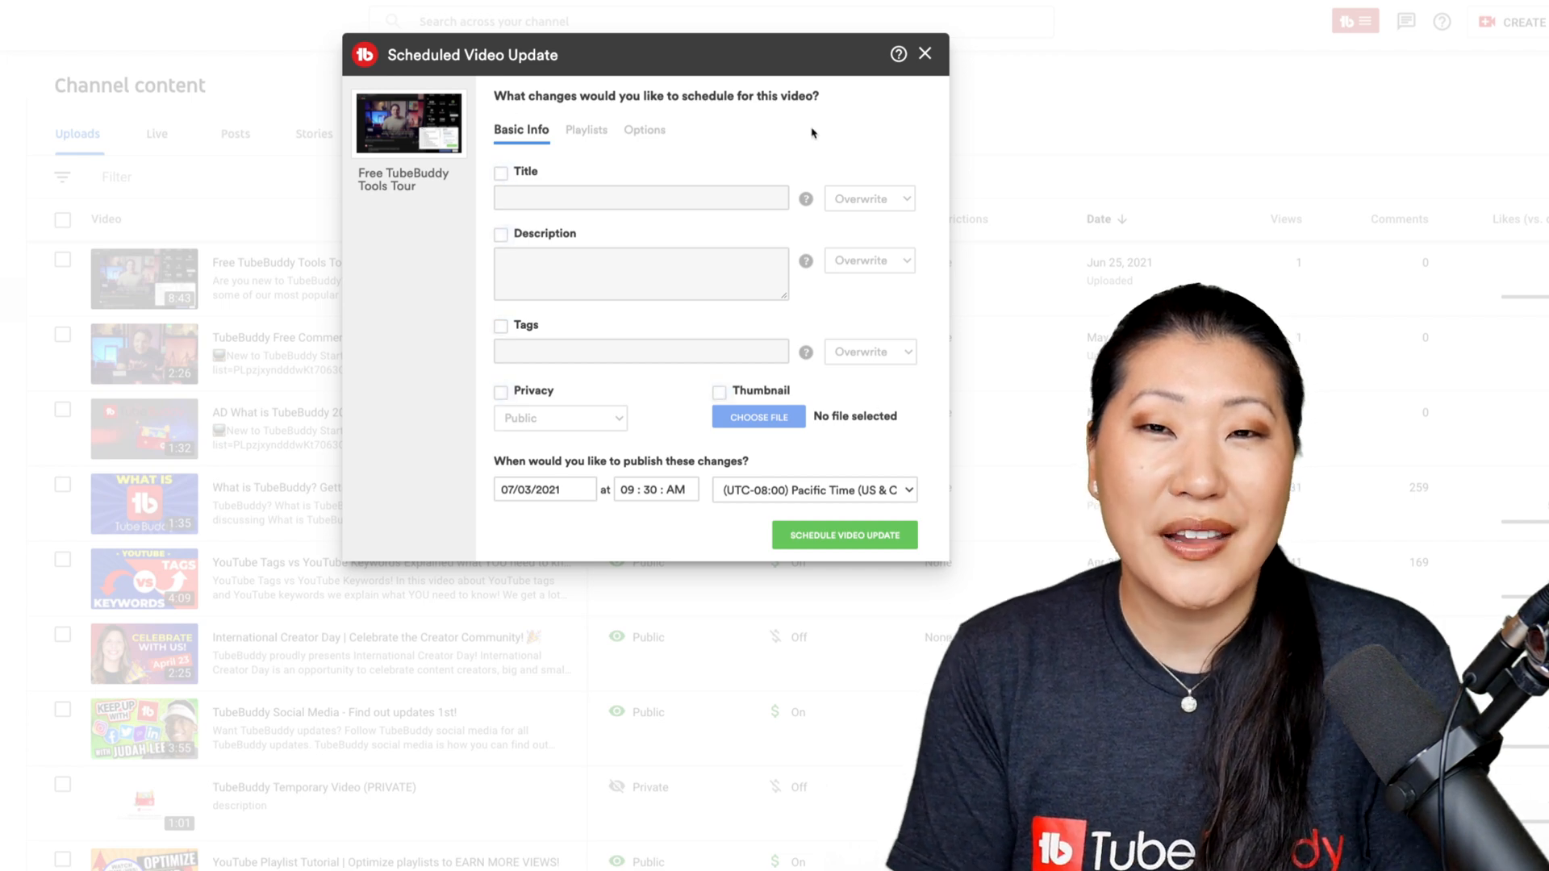
left_click(585, 129)
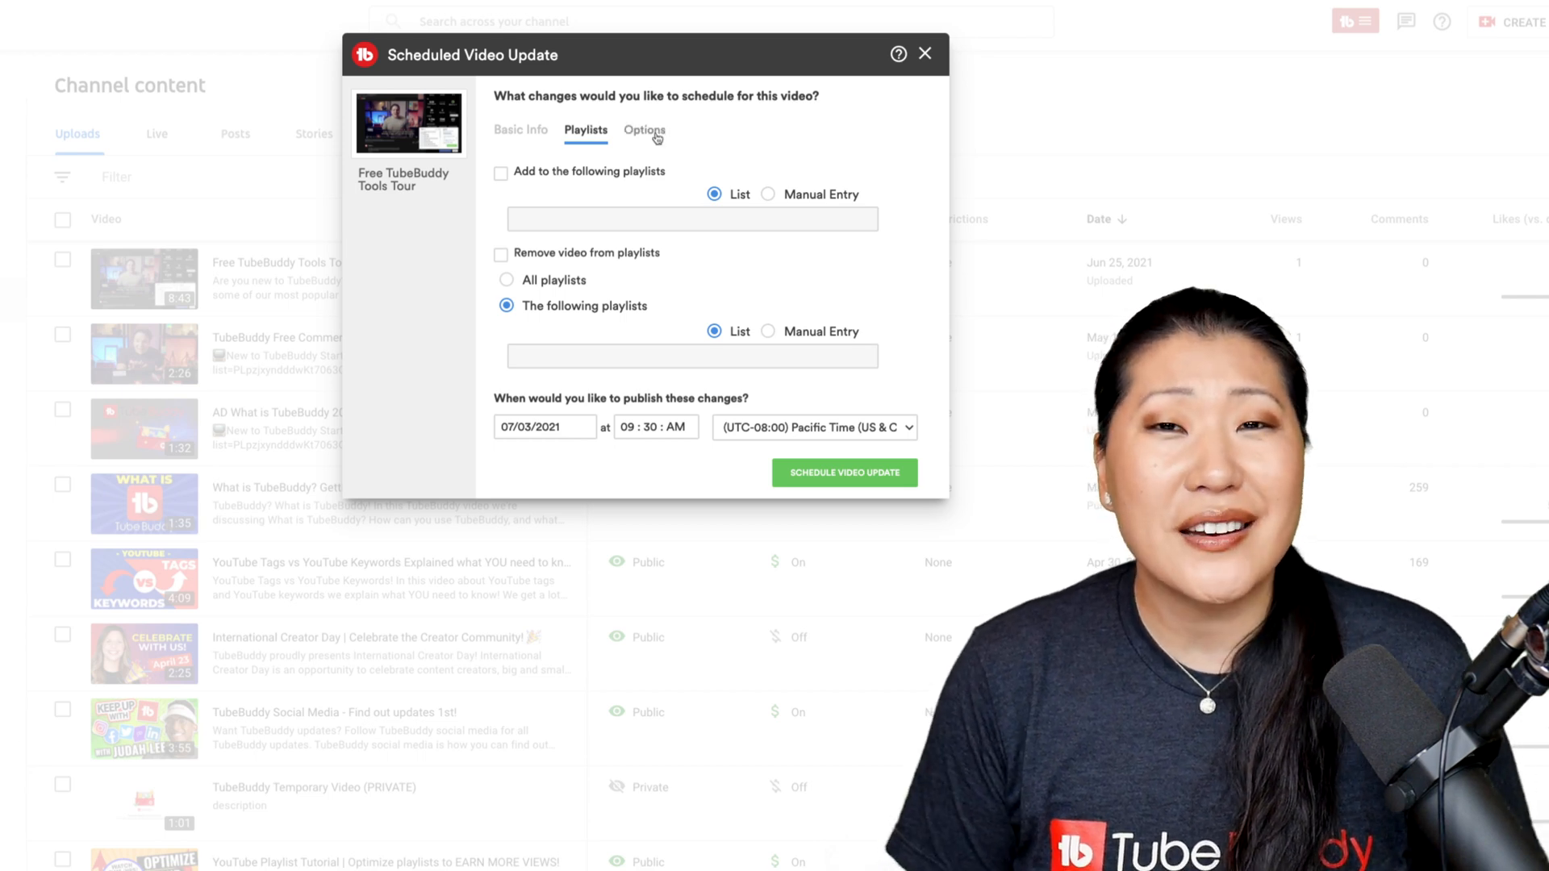
left_click(643, 129)
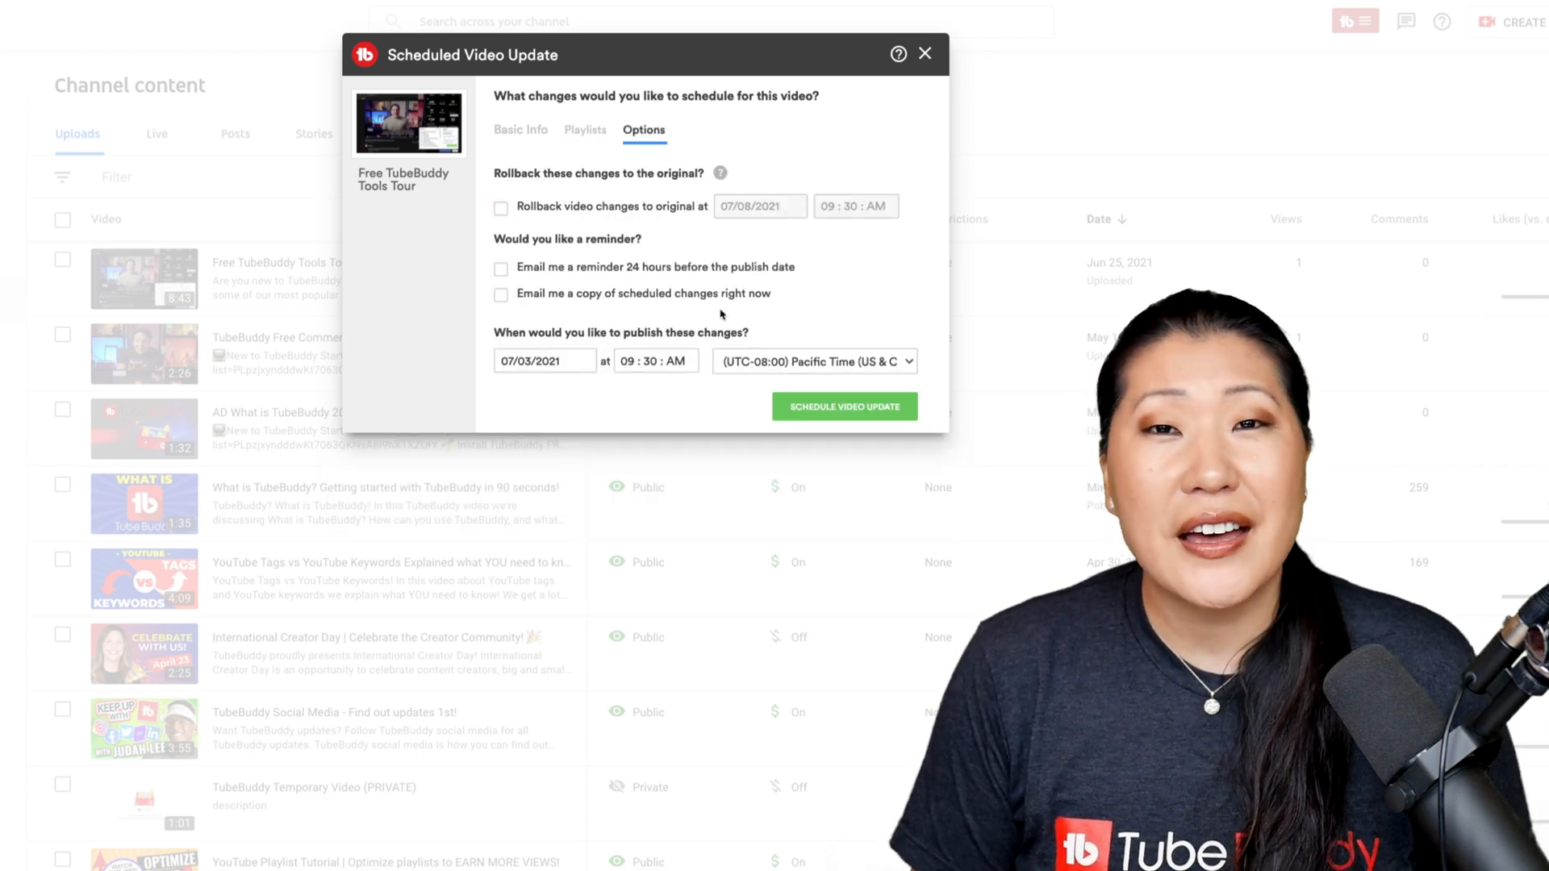
left_click(521, 129)
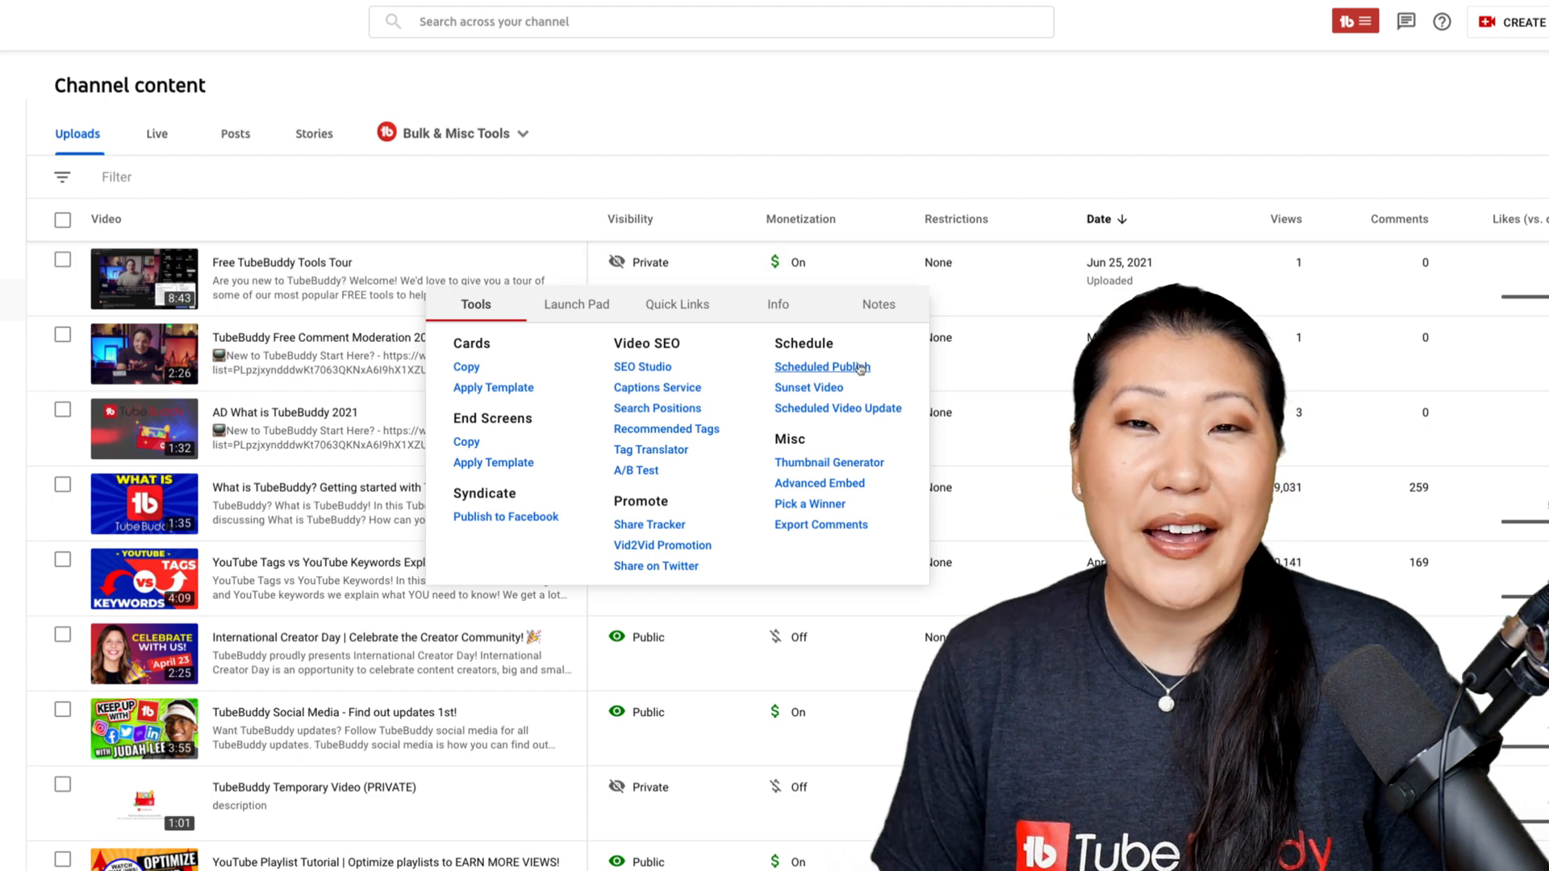
- Review the first video's scheduled publishing: go-live time, time zone and publish-time comment, then close it
left_click(822, 366)
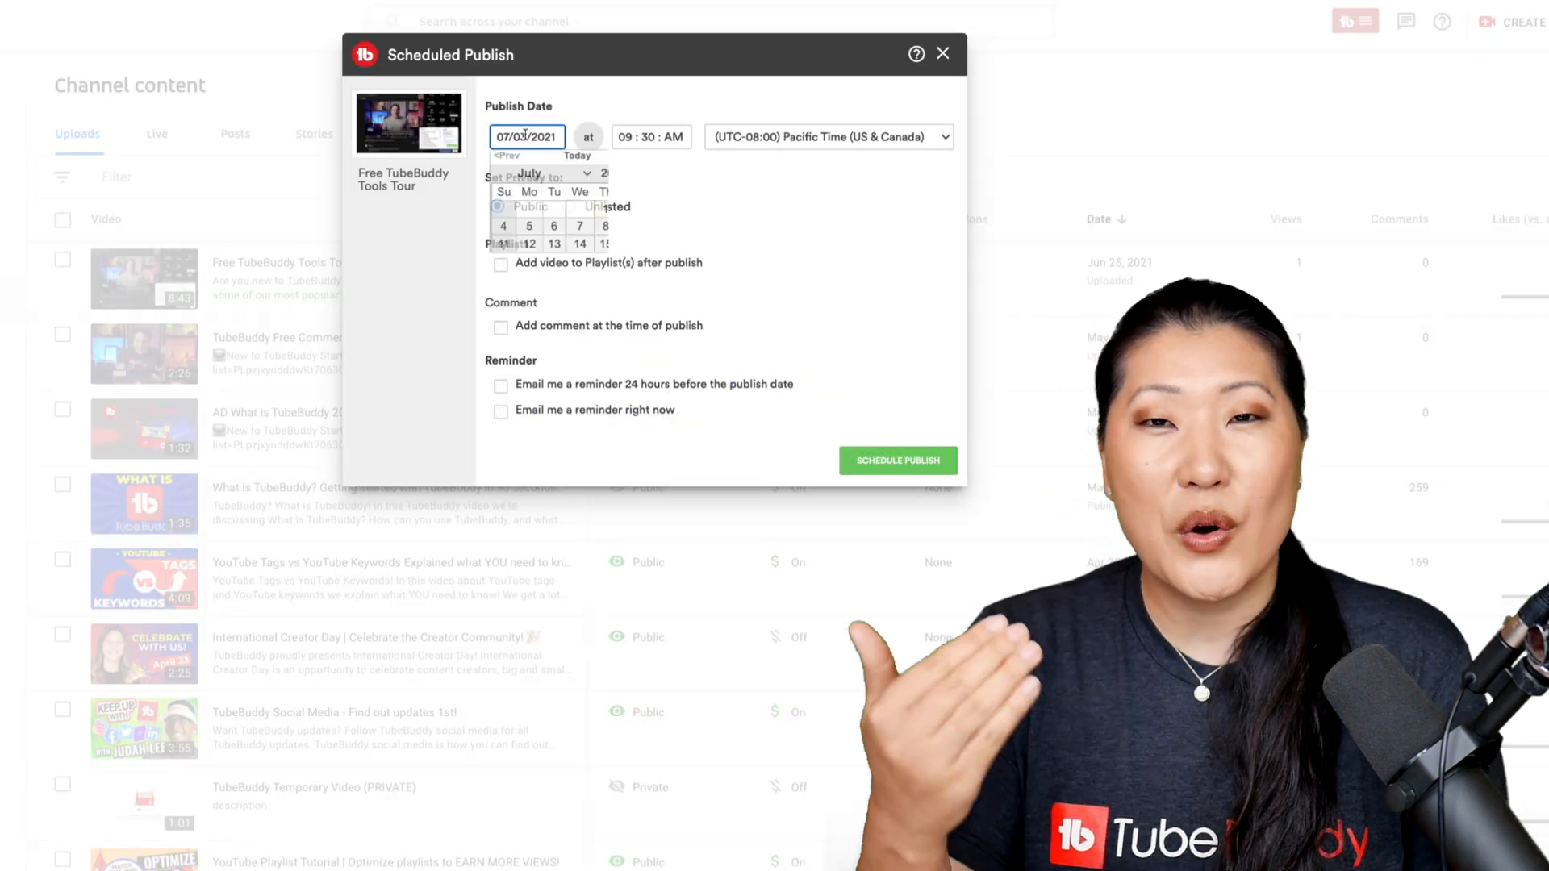
left_click(649, 136)
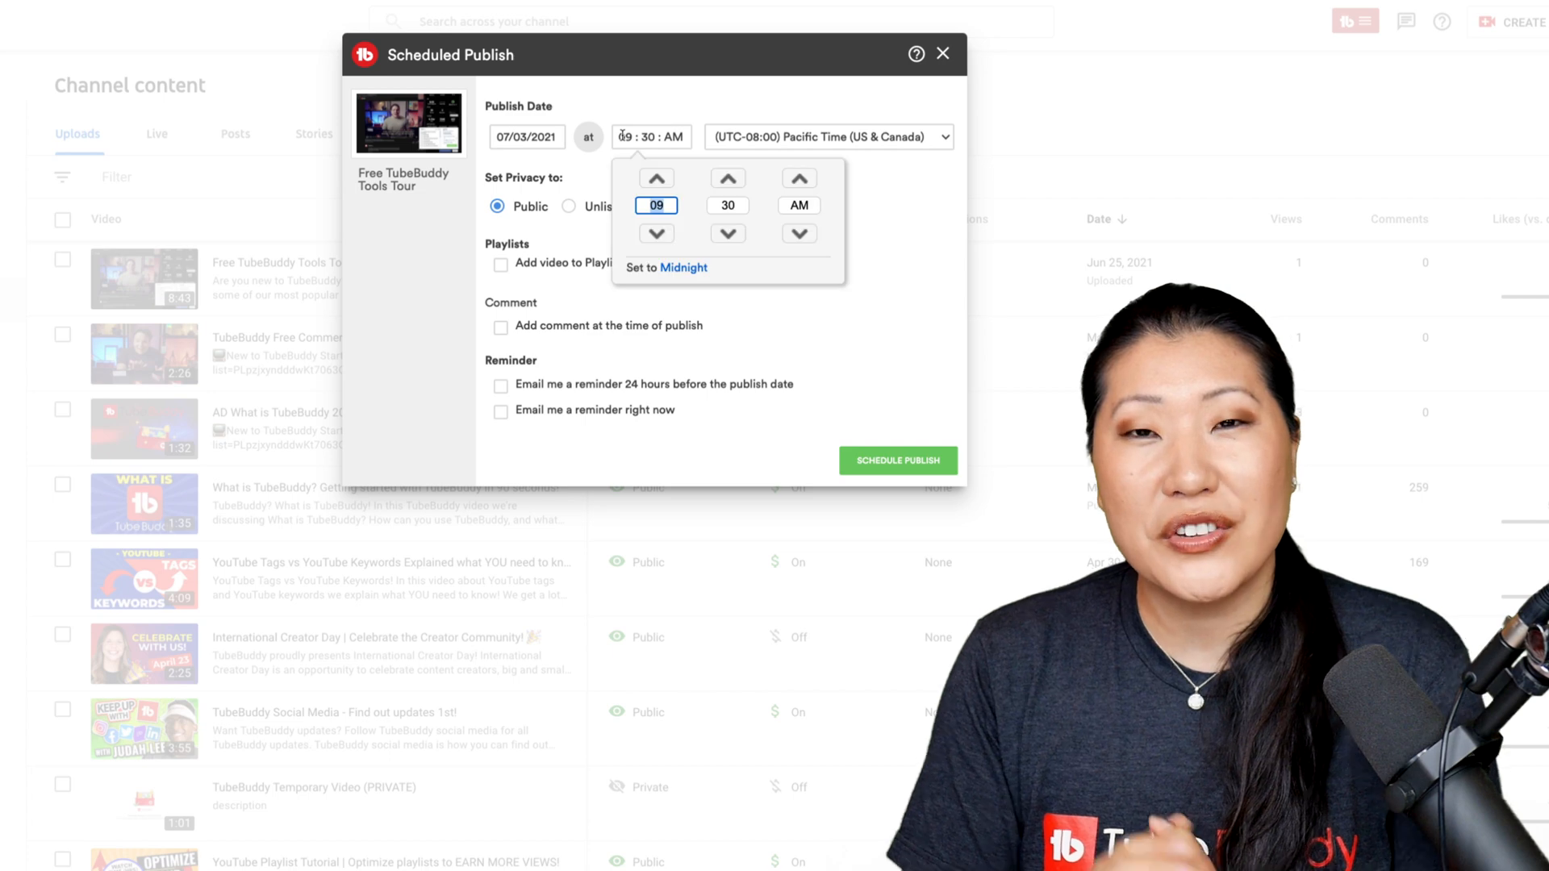
left_click(828, 136)
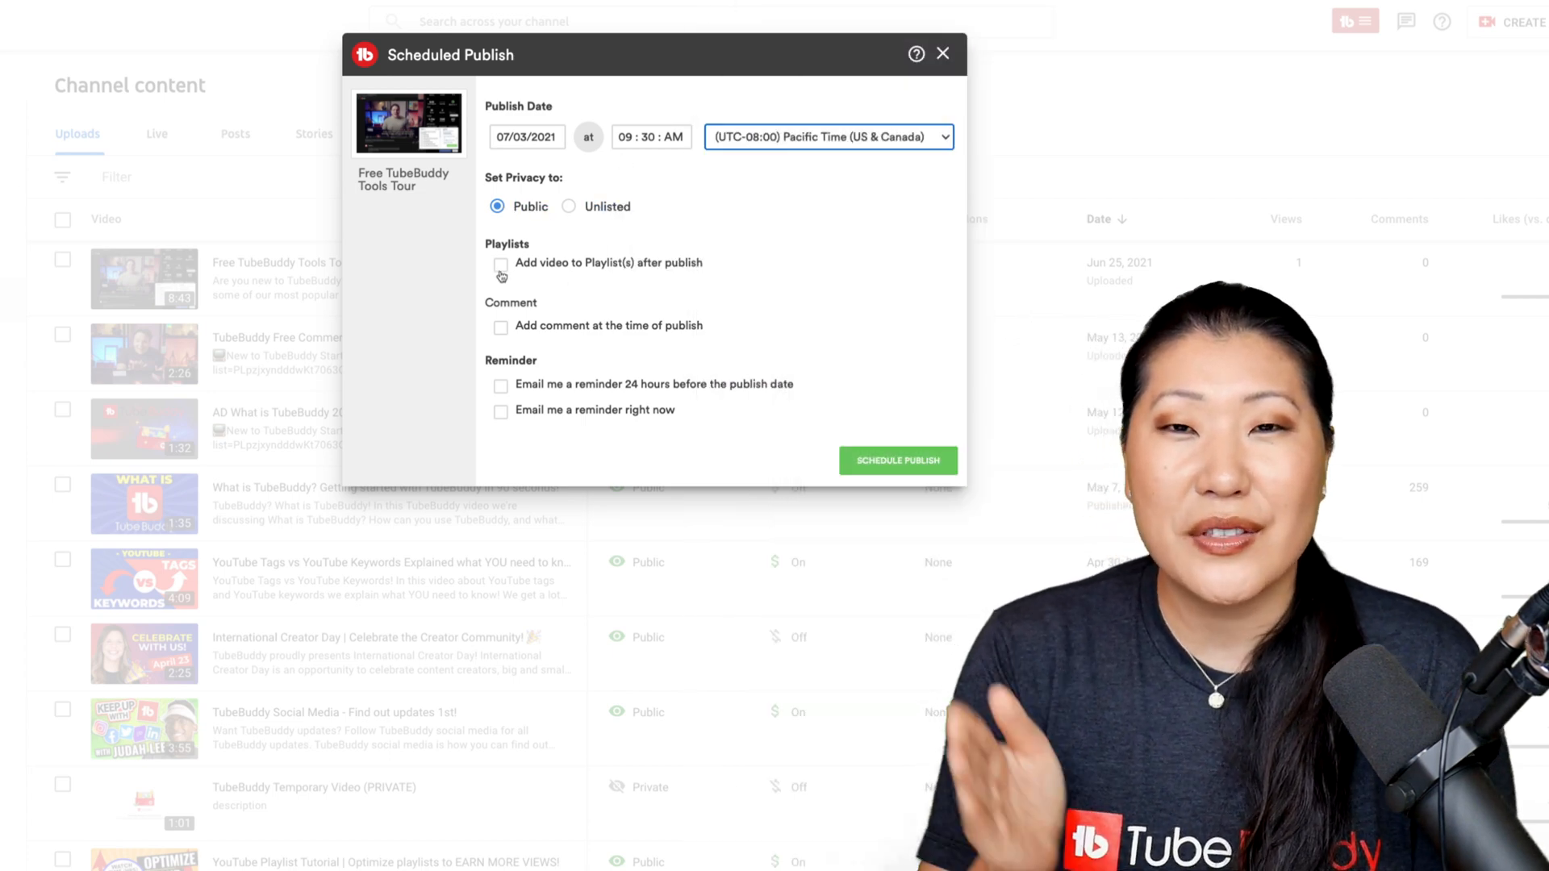
left_click(501, 326)
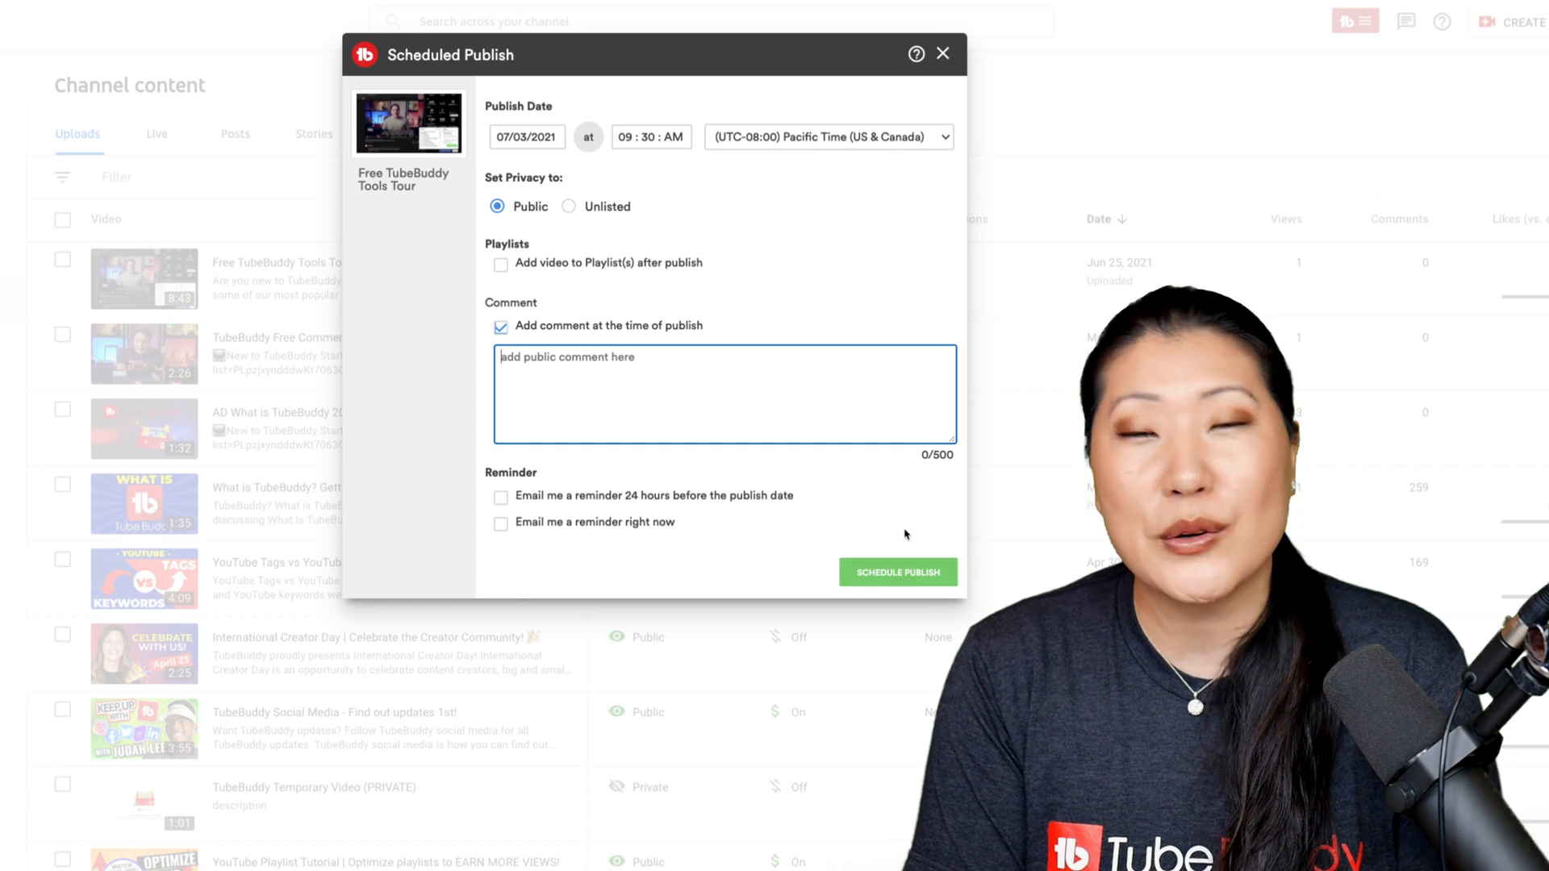
left_click(942, 54)
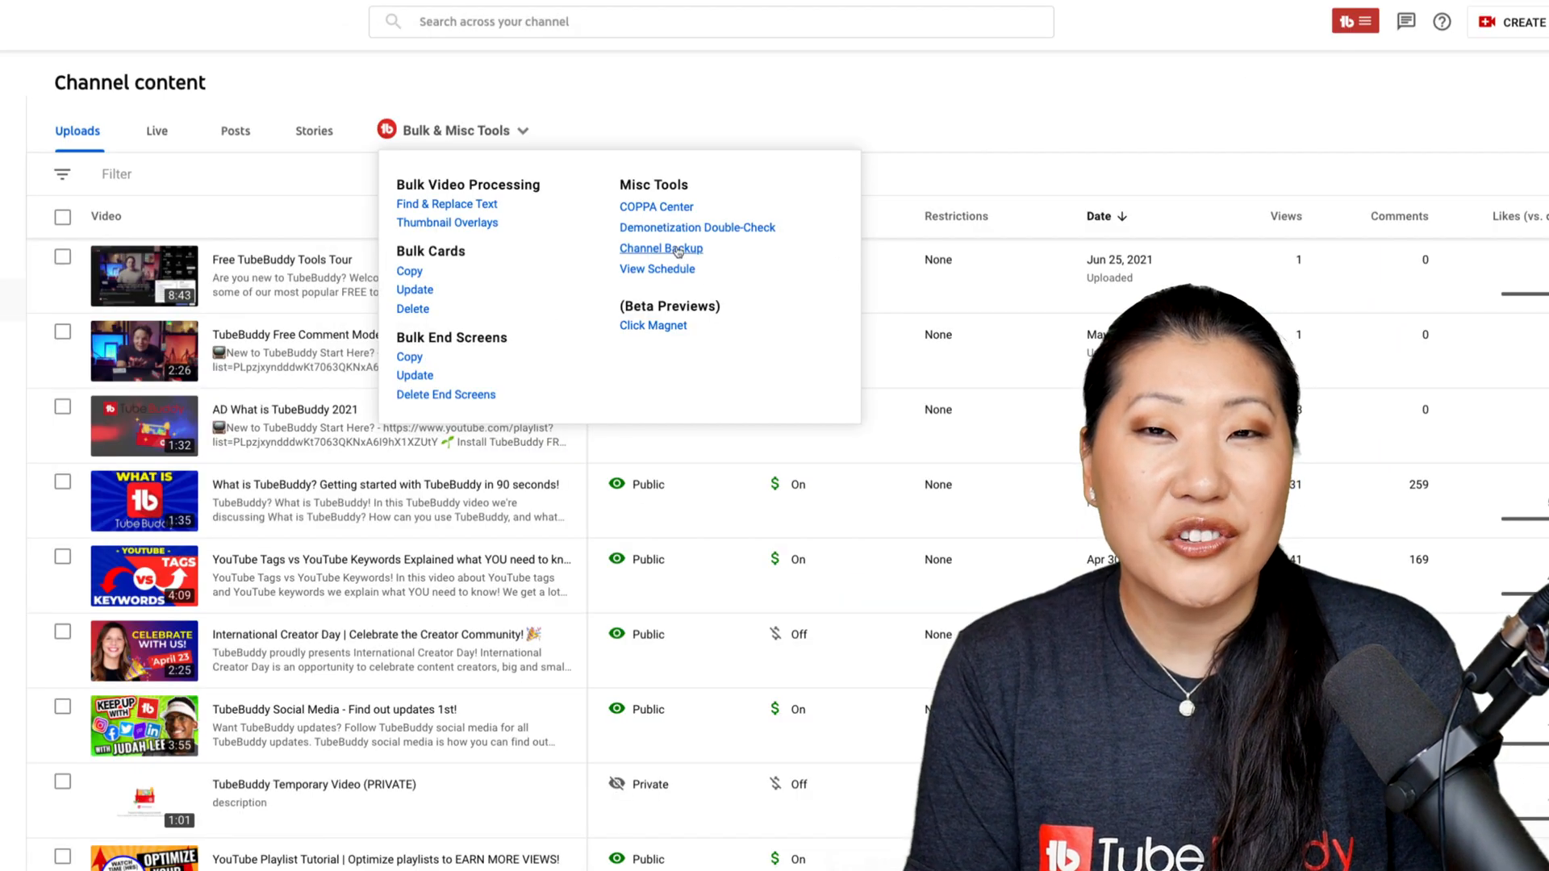
- Run Demonetization Double-Check on recent videos and dismiss the no-demonetization results
left_click(696, 227)
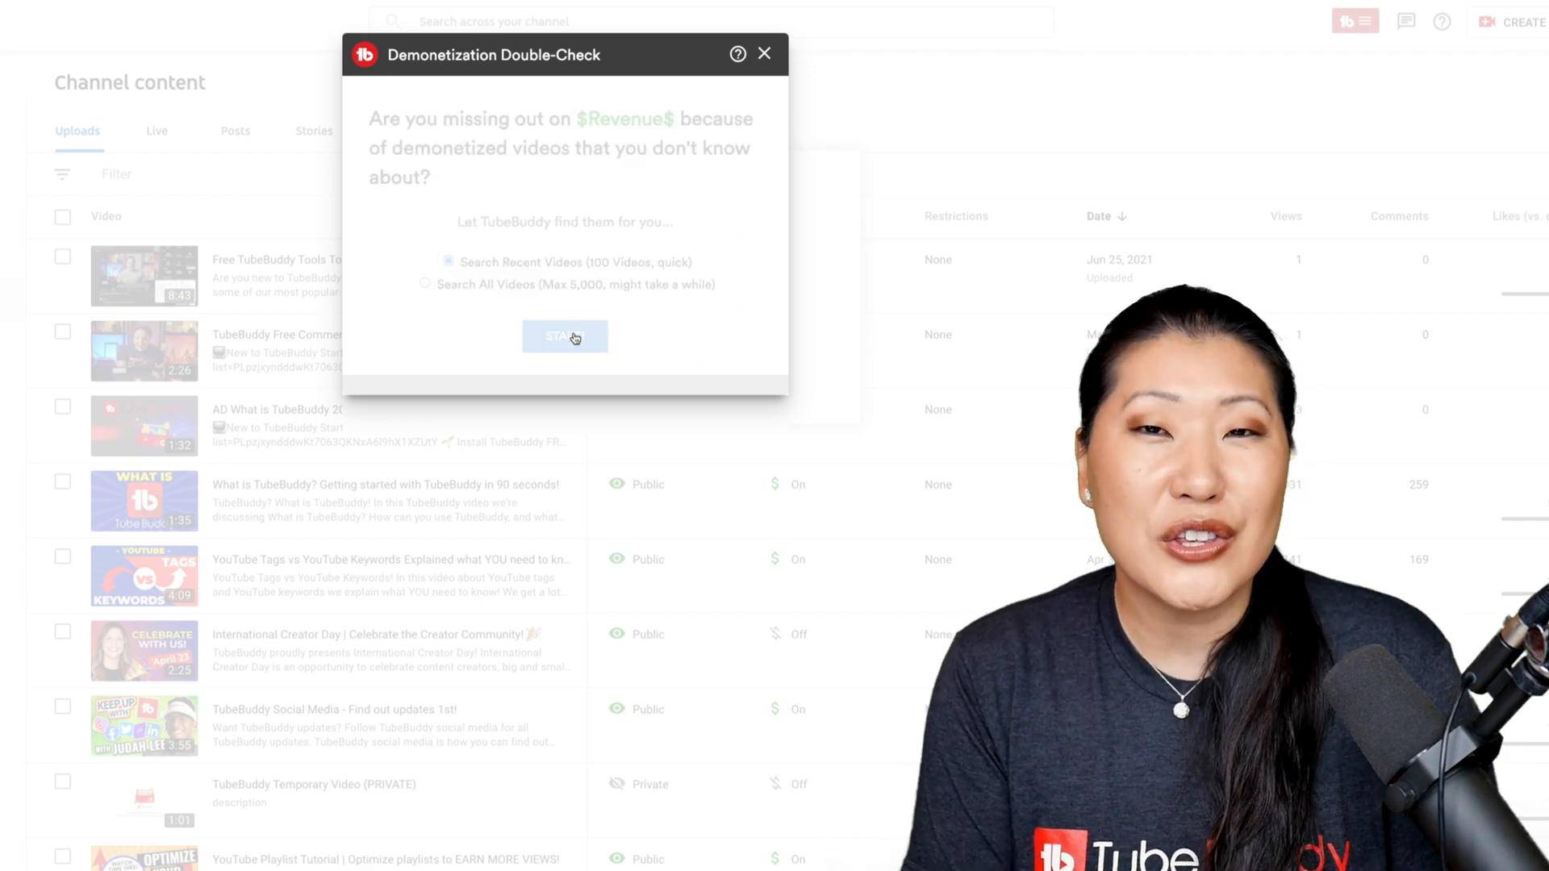
left_click(564, 338)
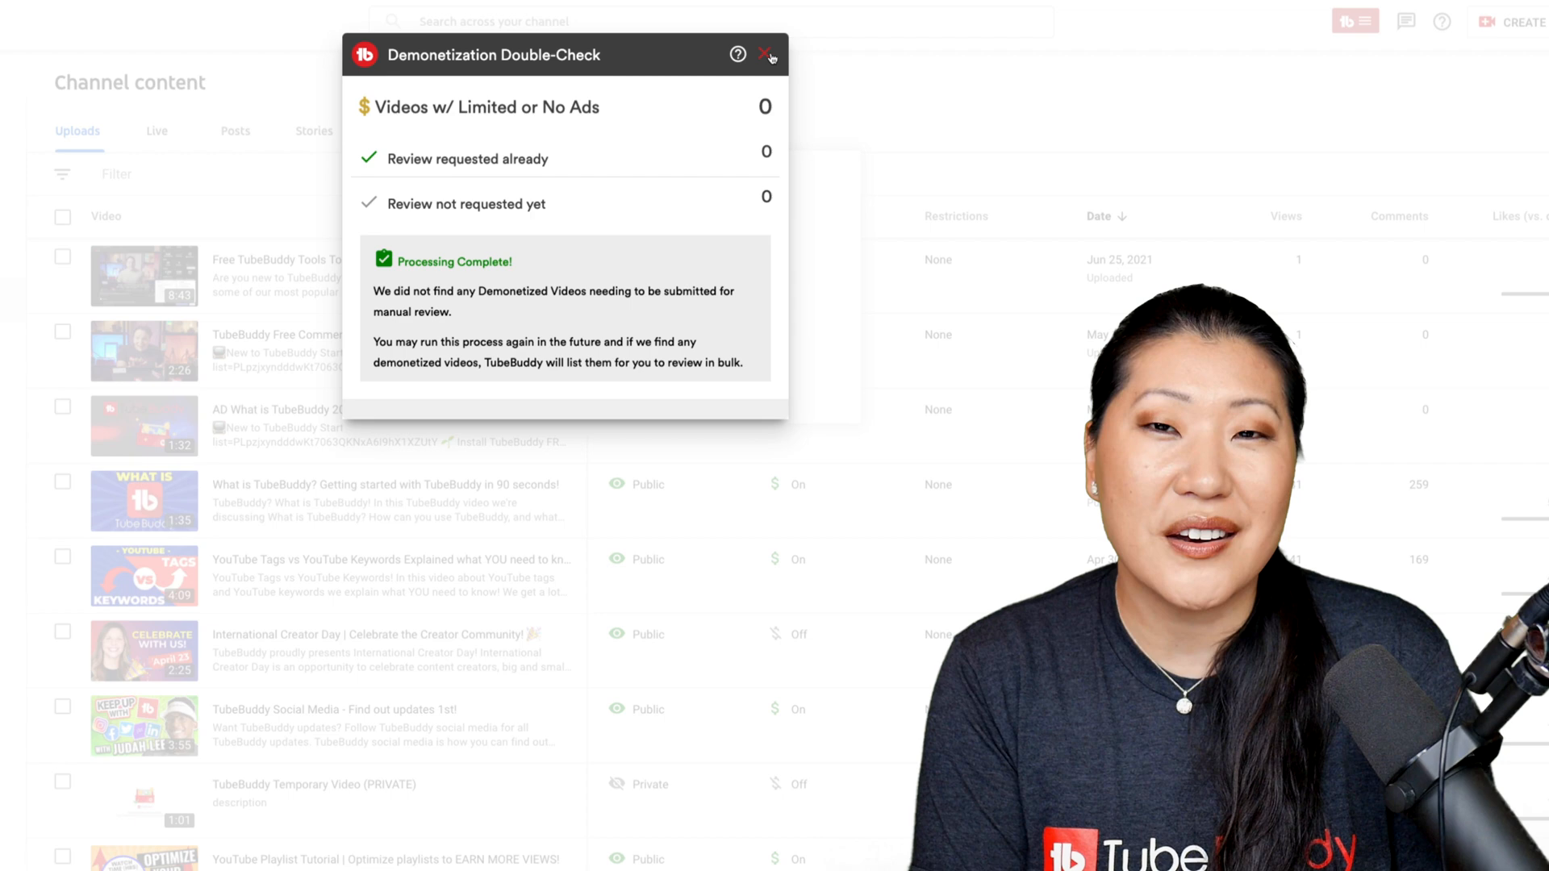
left_click(770, 56)
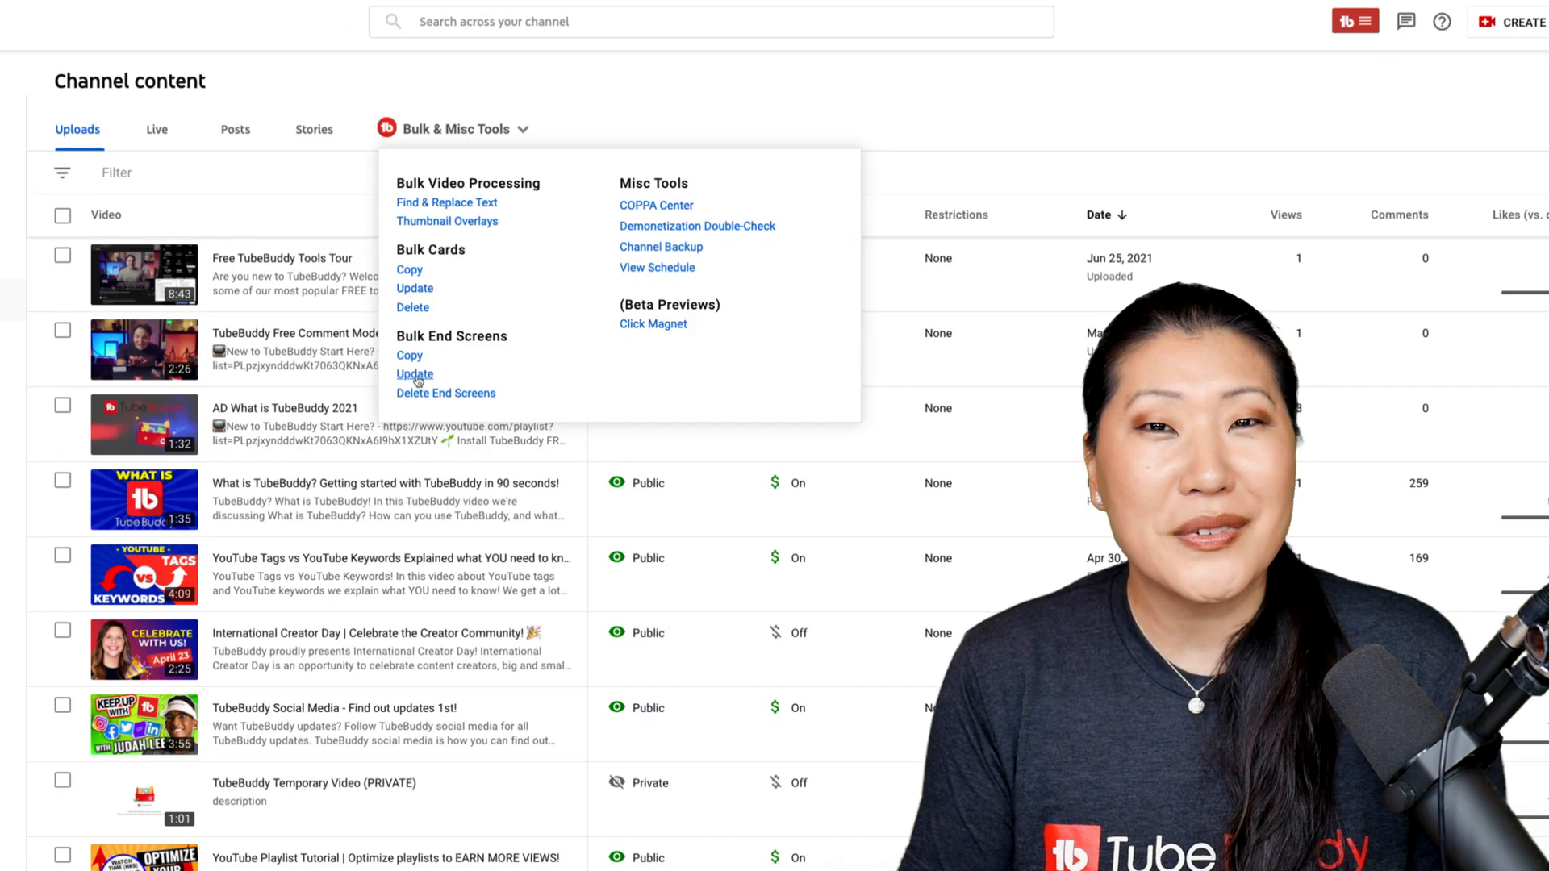
left_click(414, 374)
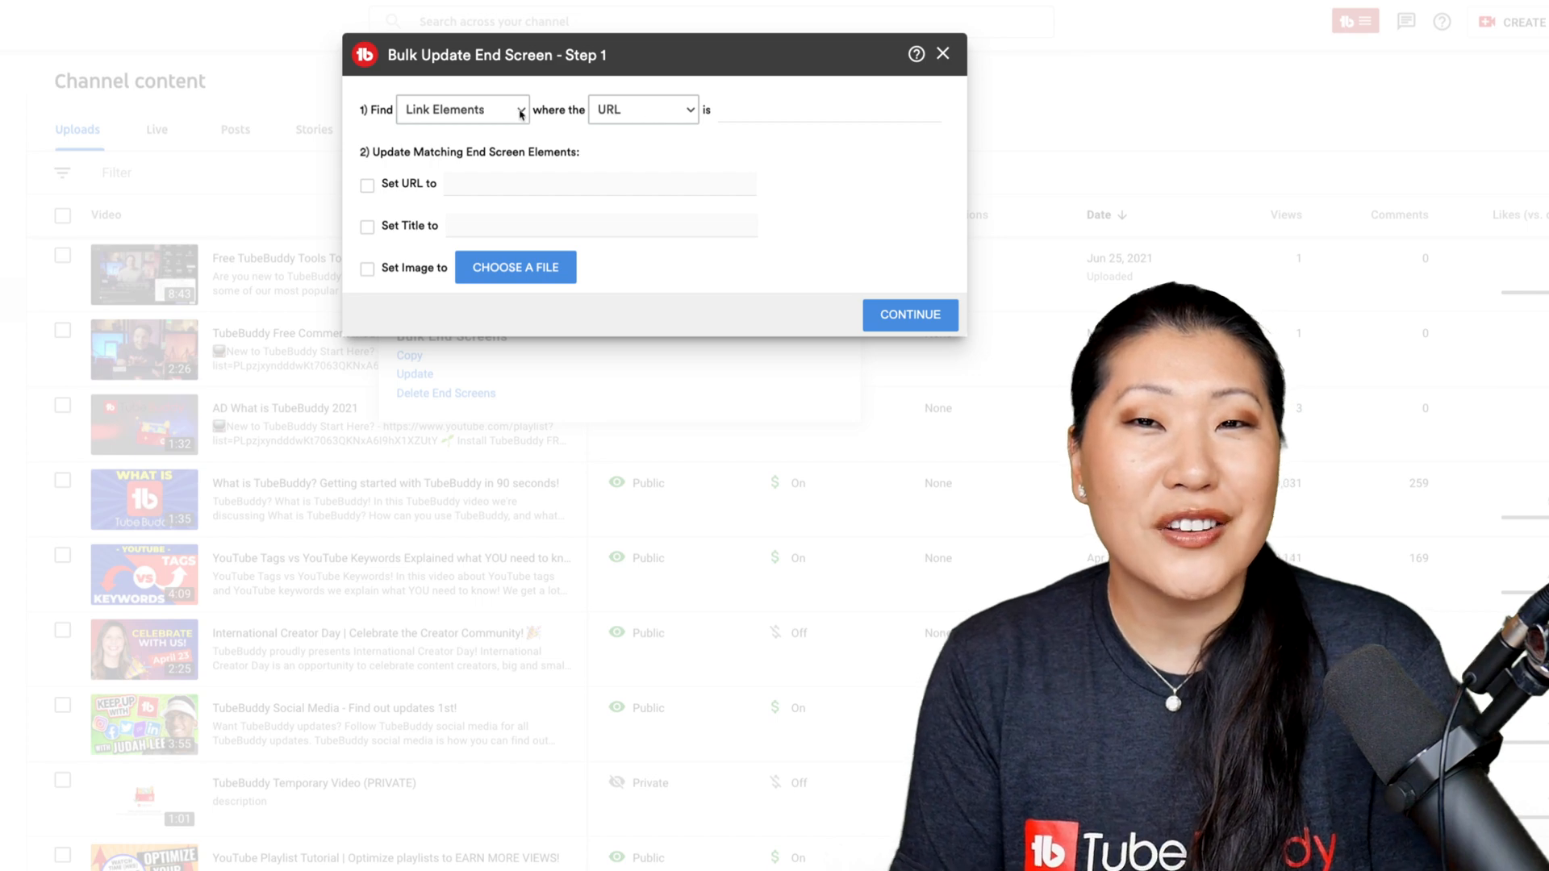
left_click(462, 109)
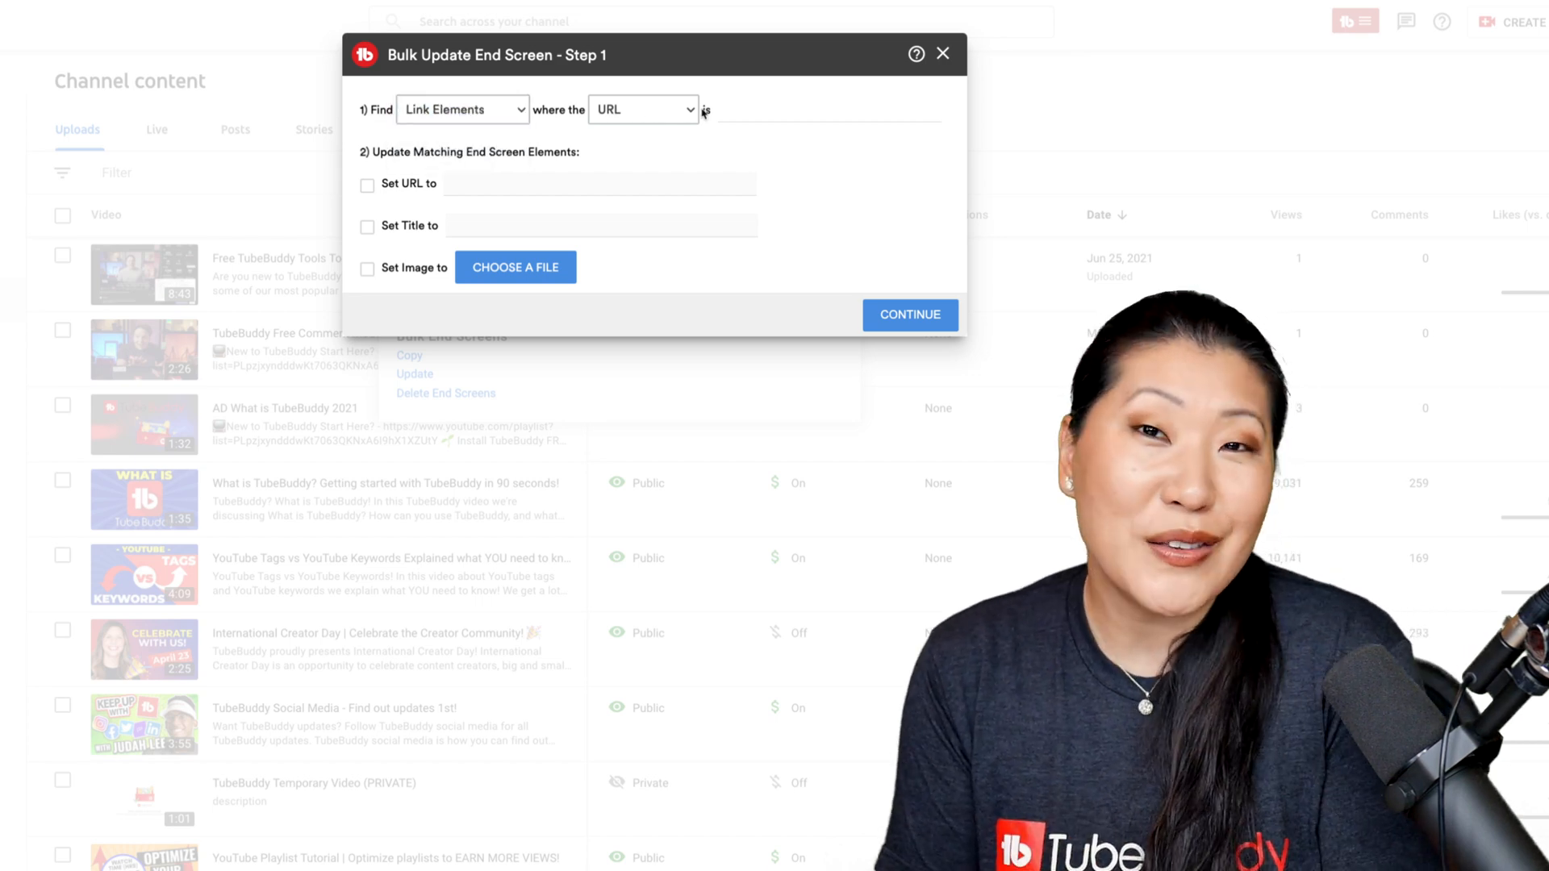
left_click(642, 110)
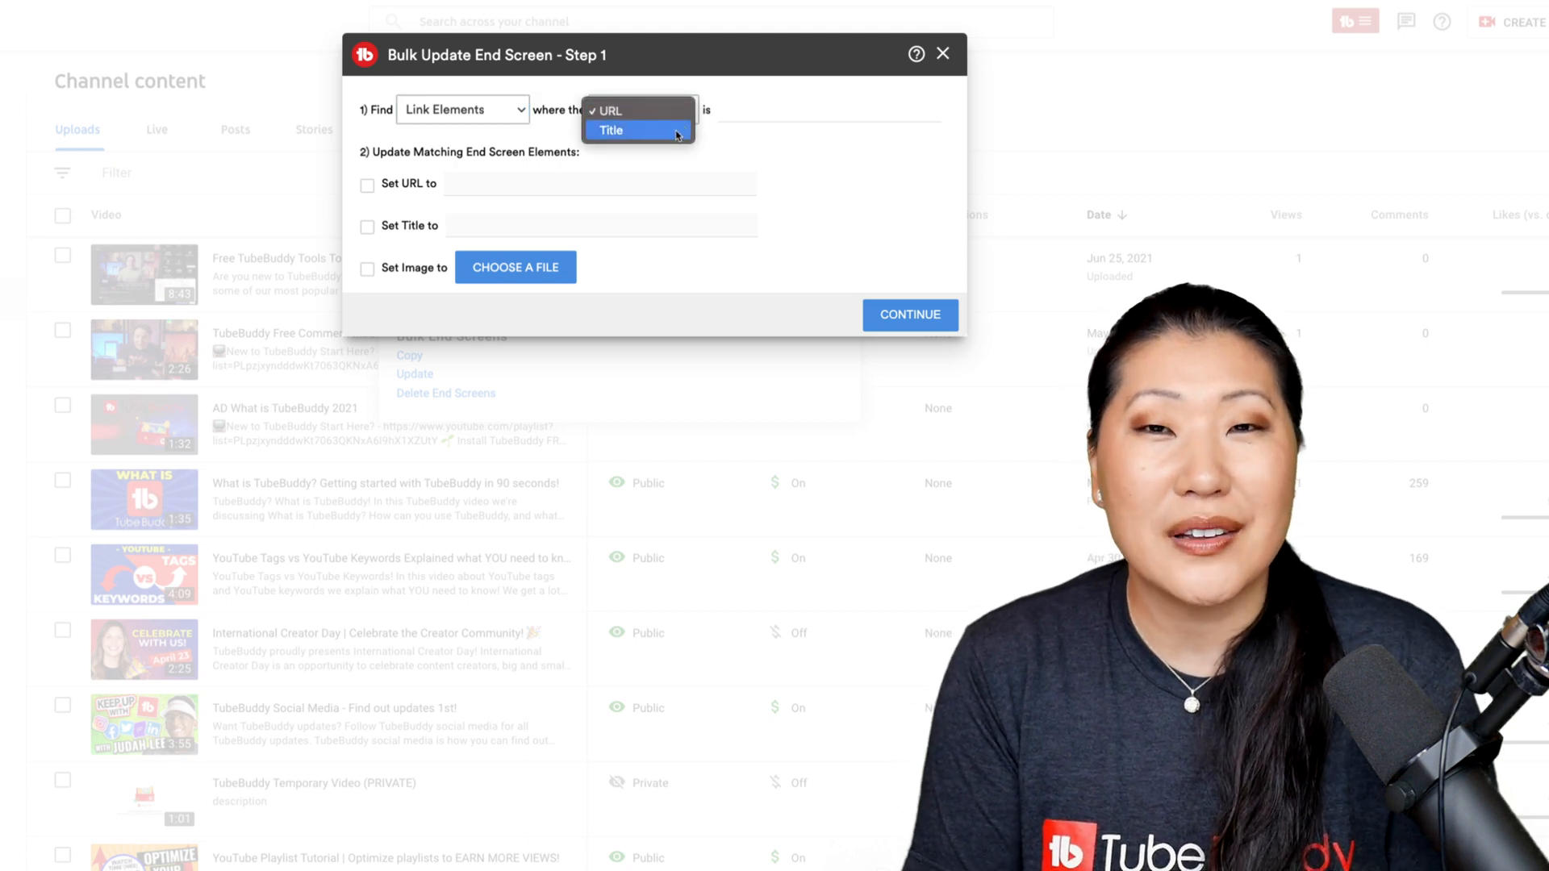
left_click(606, 110)
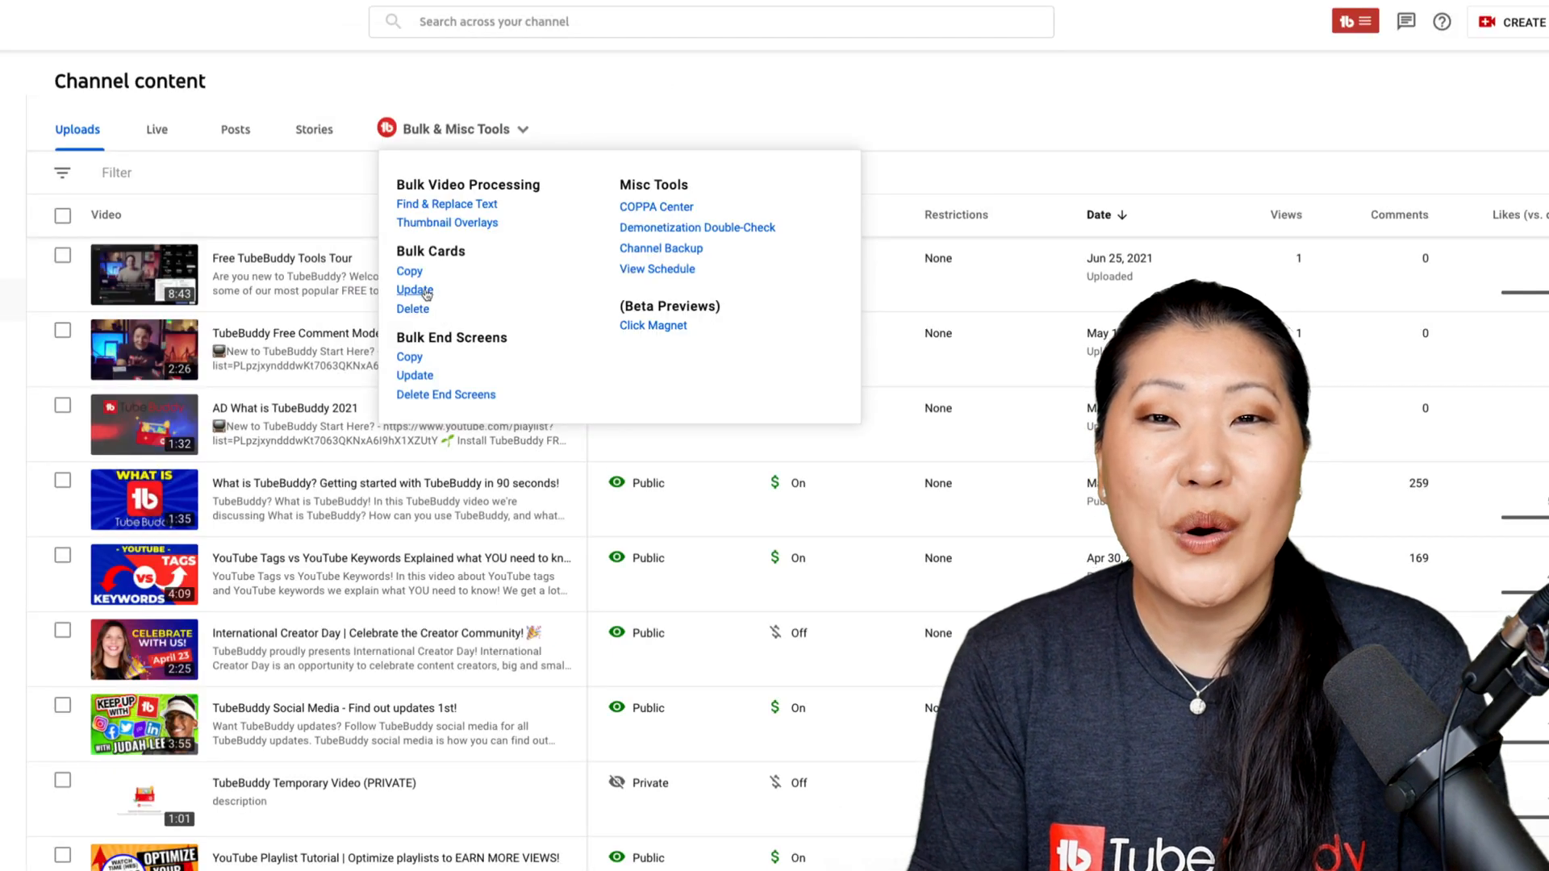
left_click(414, 289)
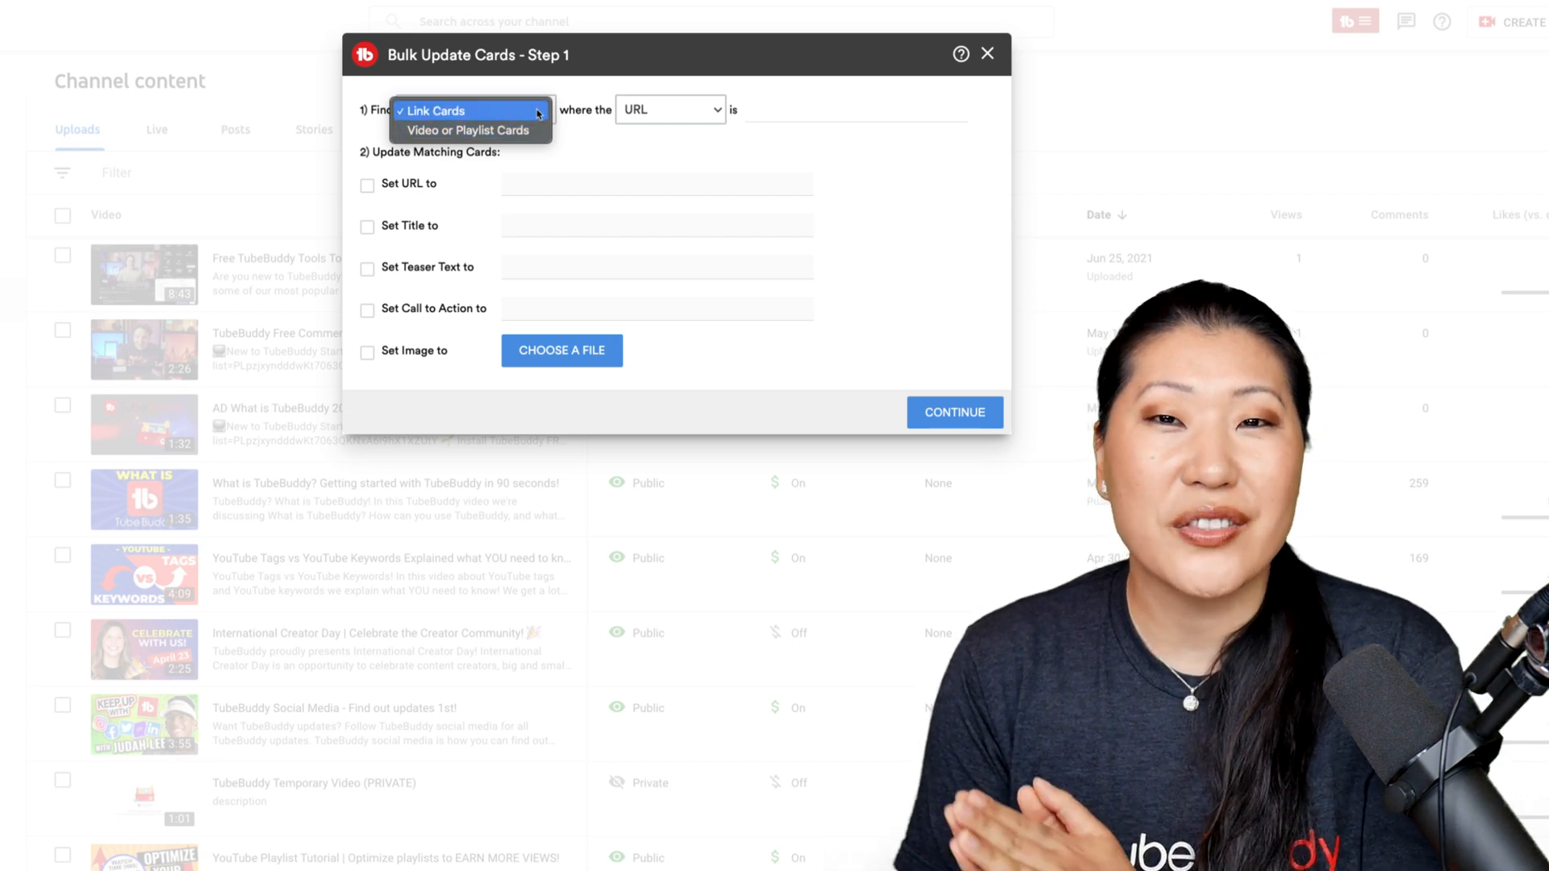
left_click(670, 109)
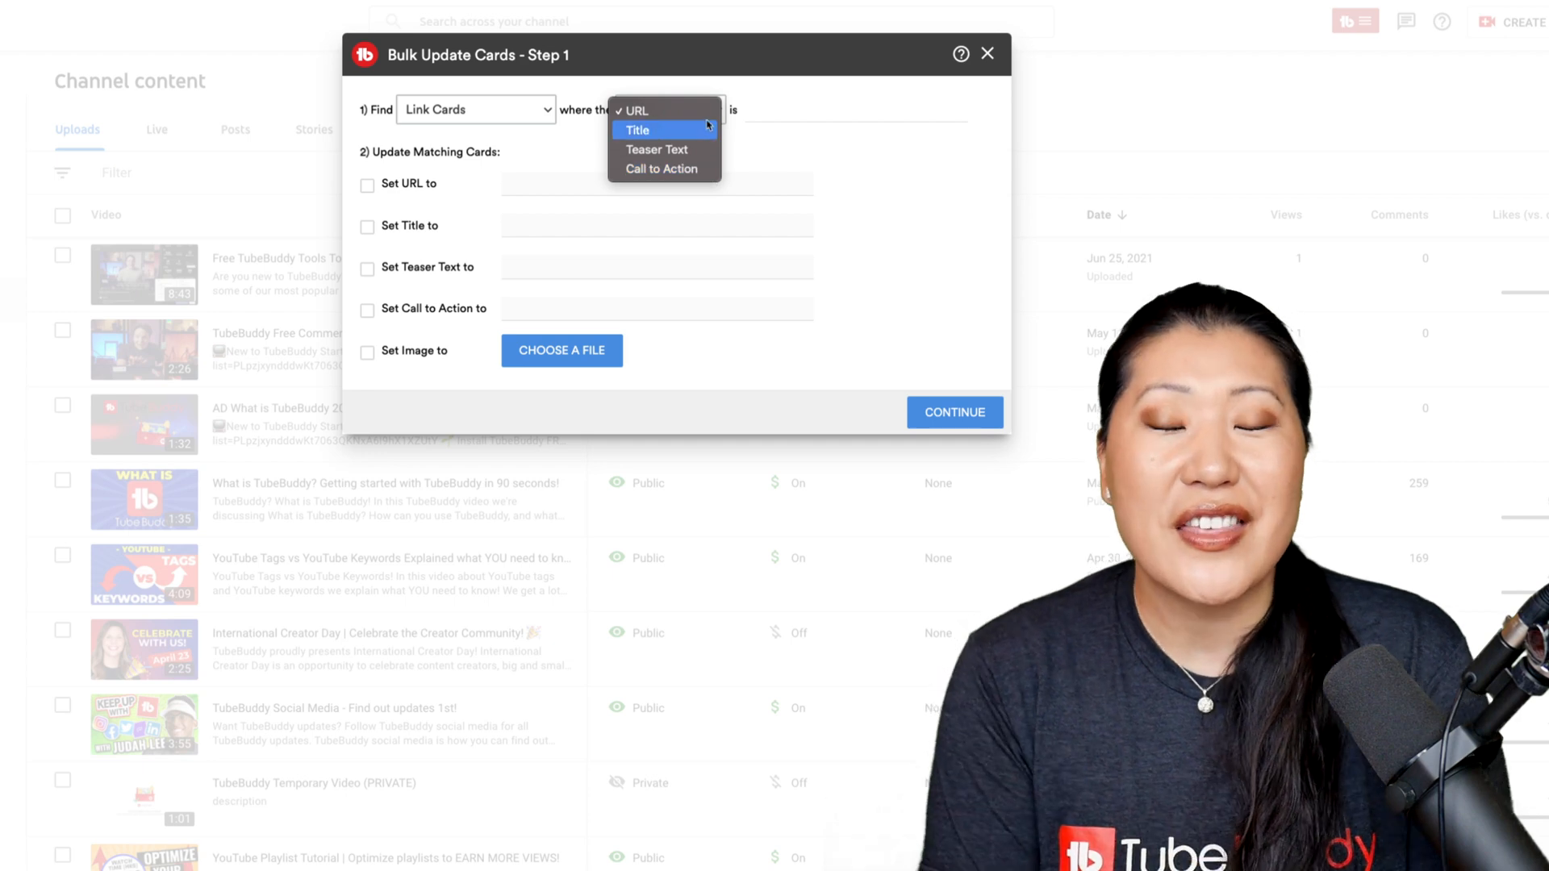
left_click(633, 110)
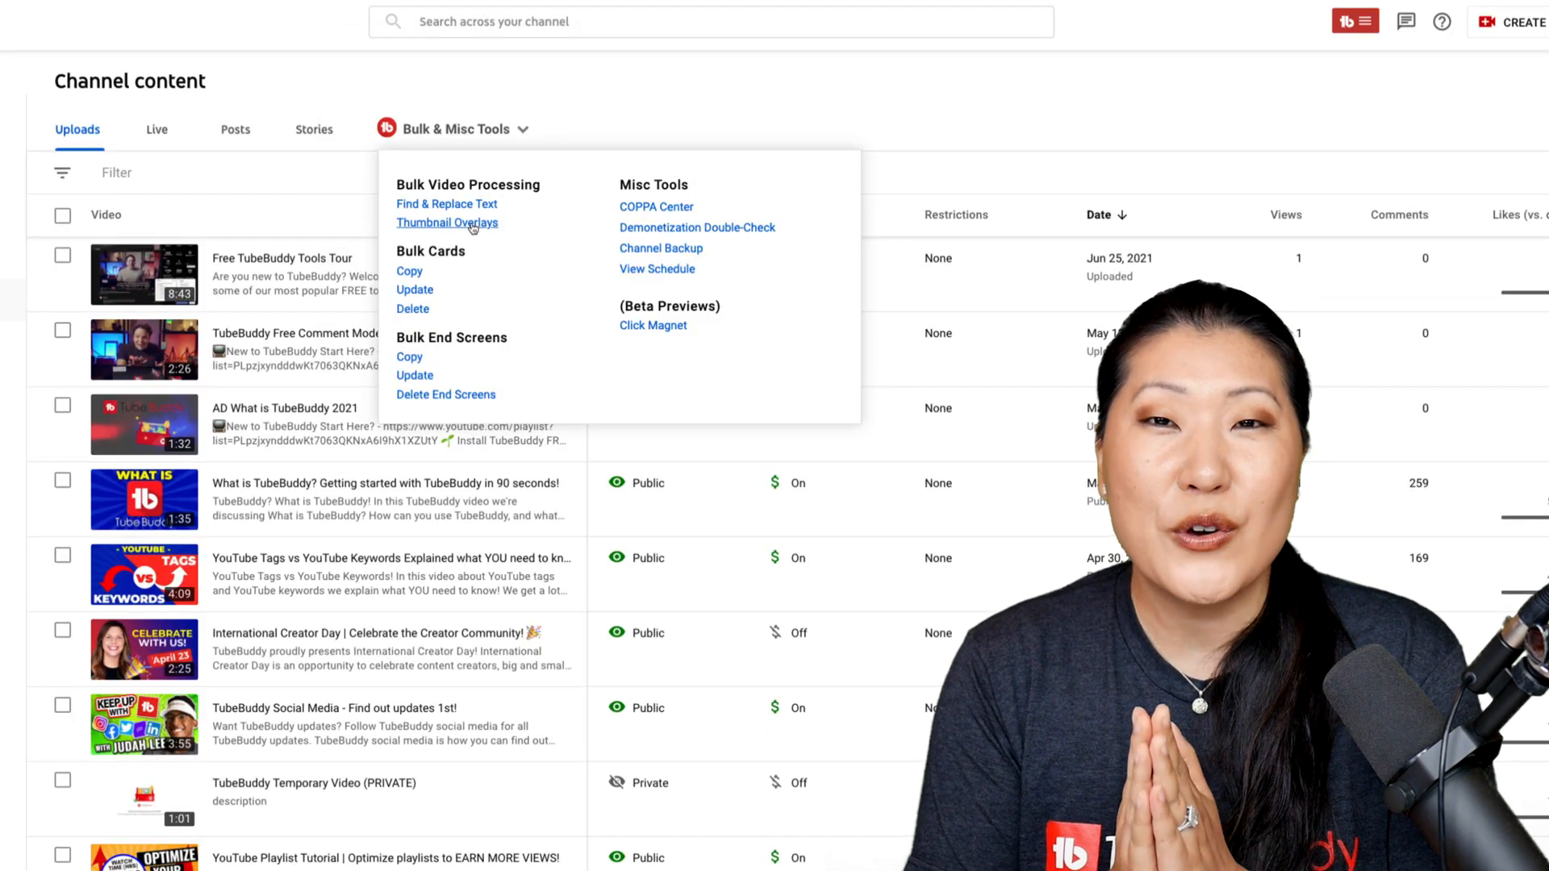
- Explore Bulk Thumbnail Overlays, trying upload and image-URL overlay sources, then close the dialog
left_click(446, 222)
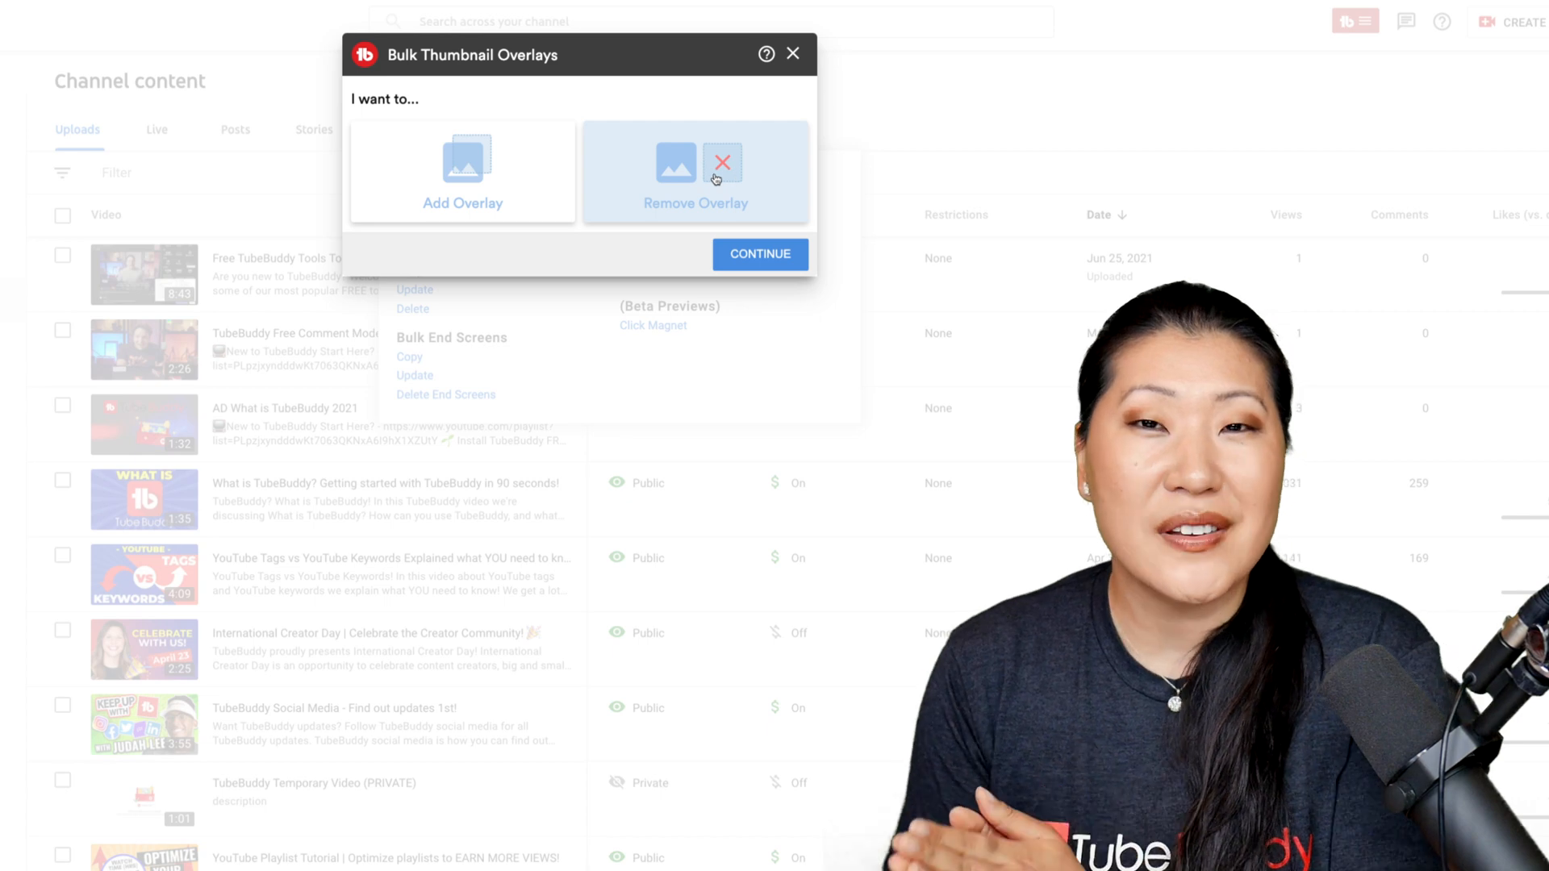
left_click(461, 171)
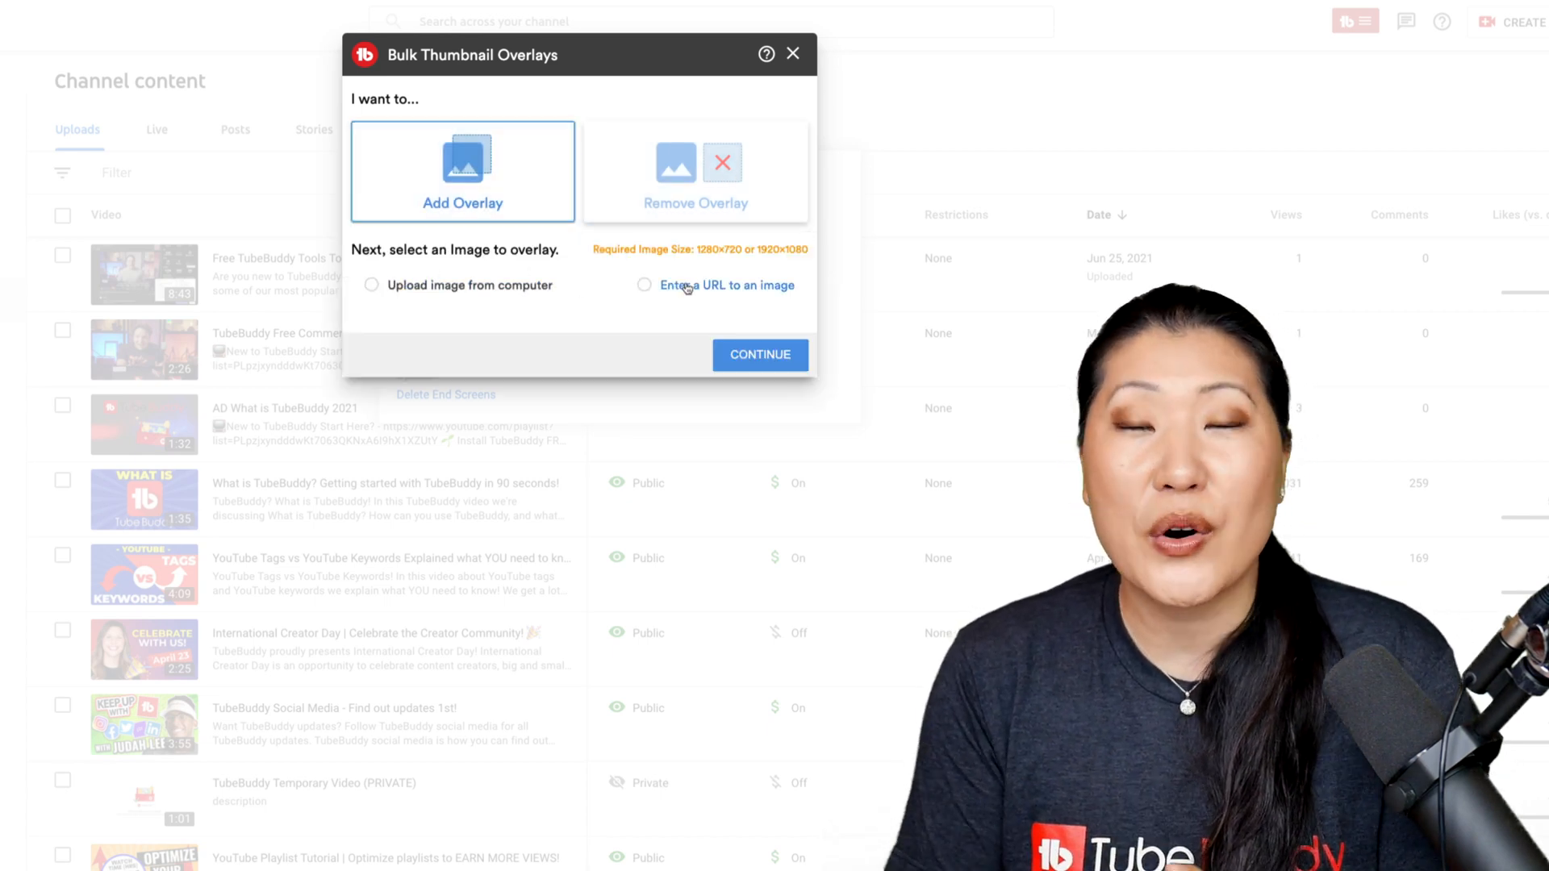
left_click(370, 286)
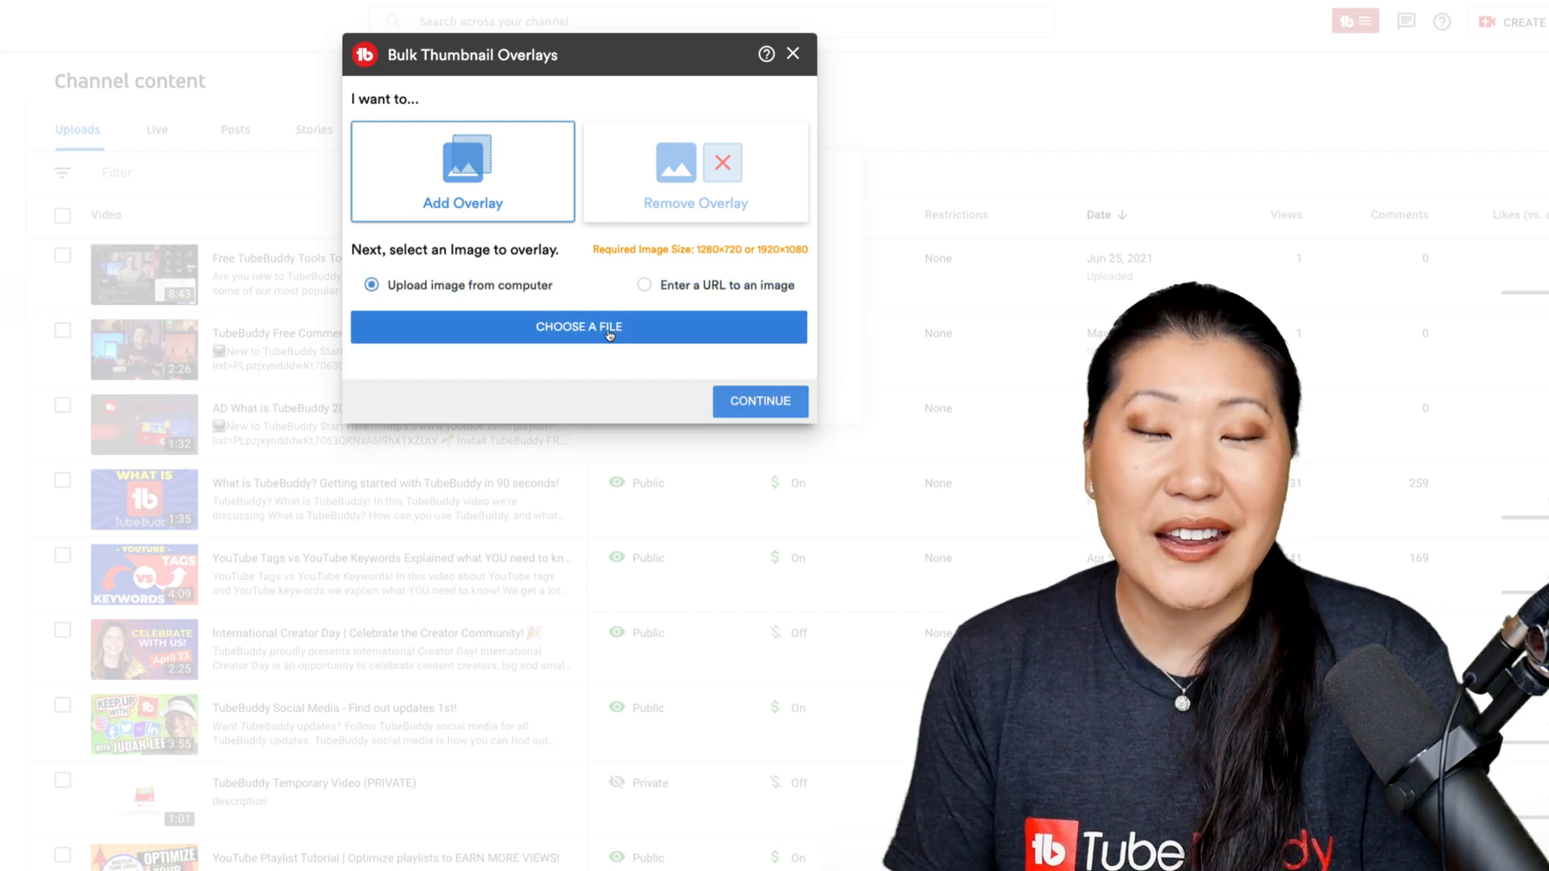
left_click(646, 286)
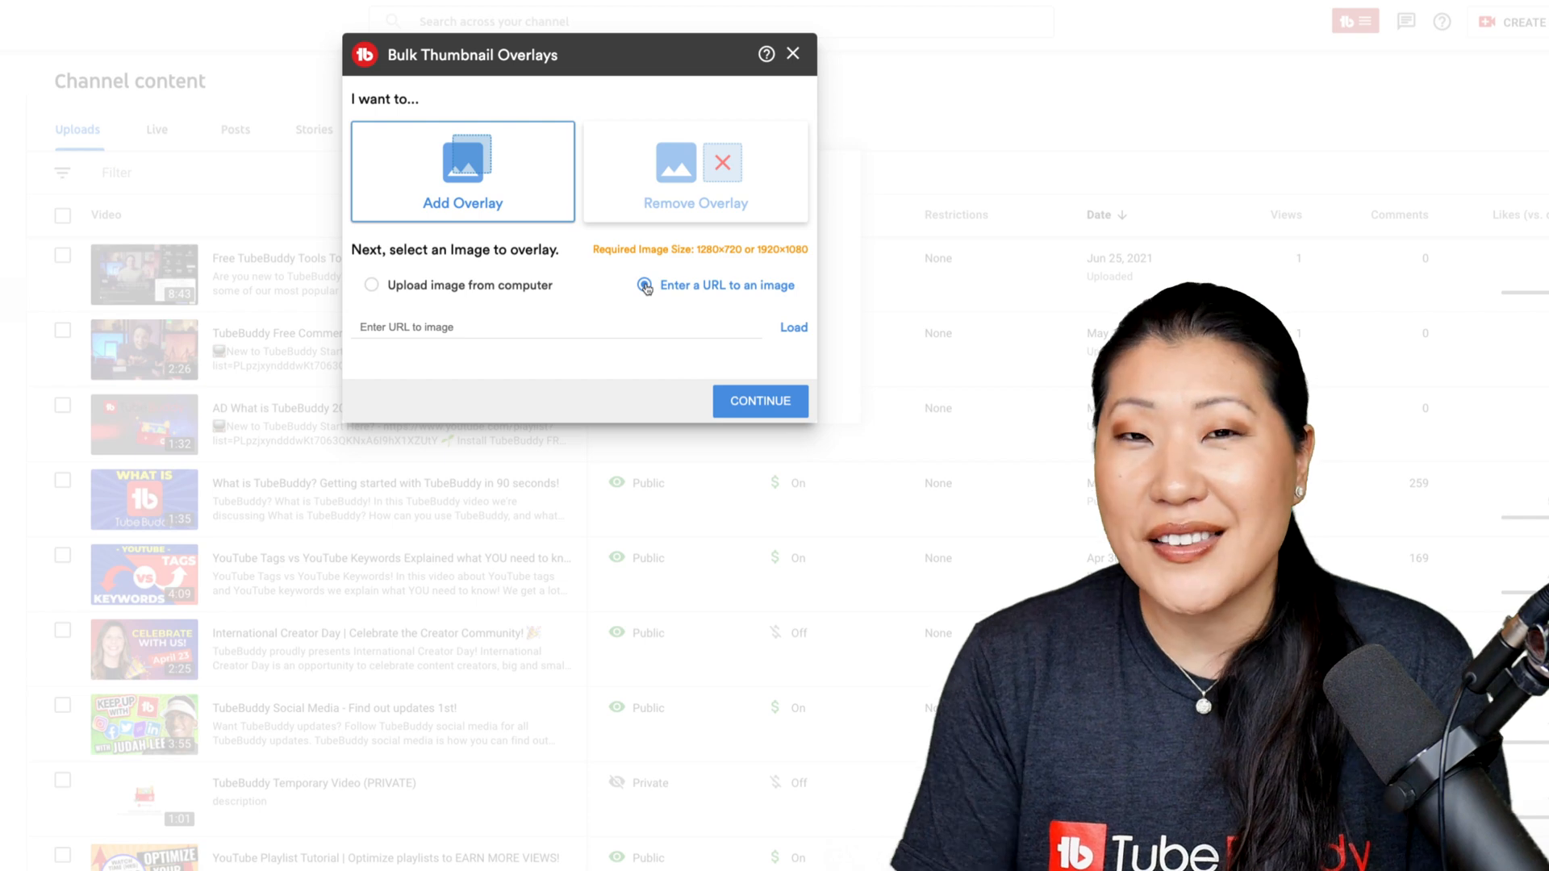
left_click(644, 285)
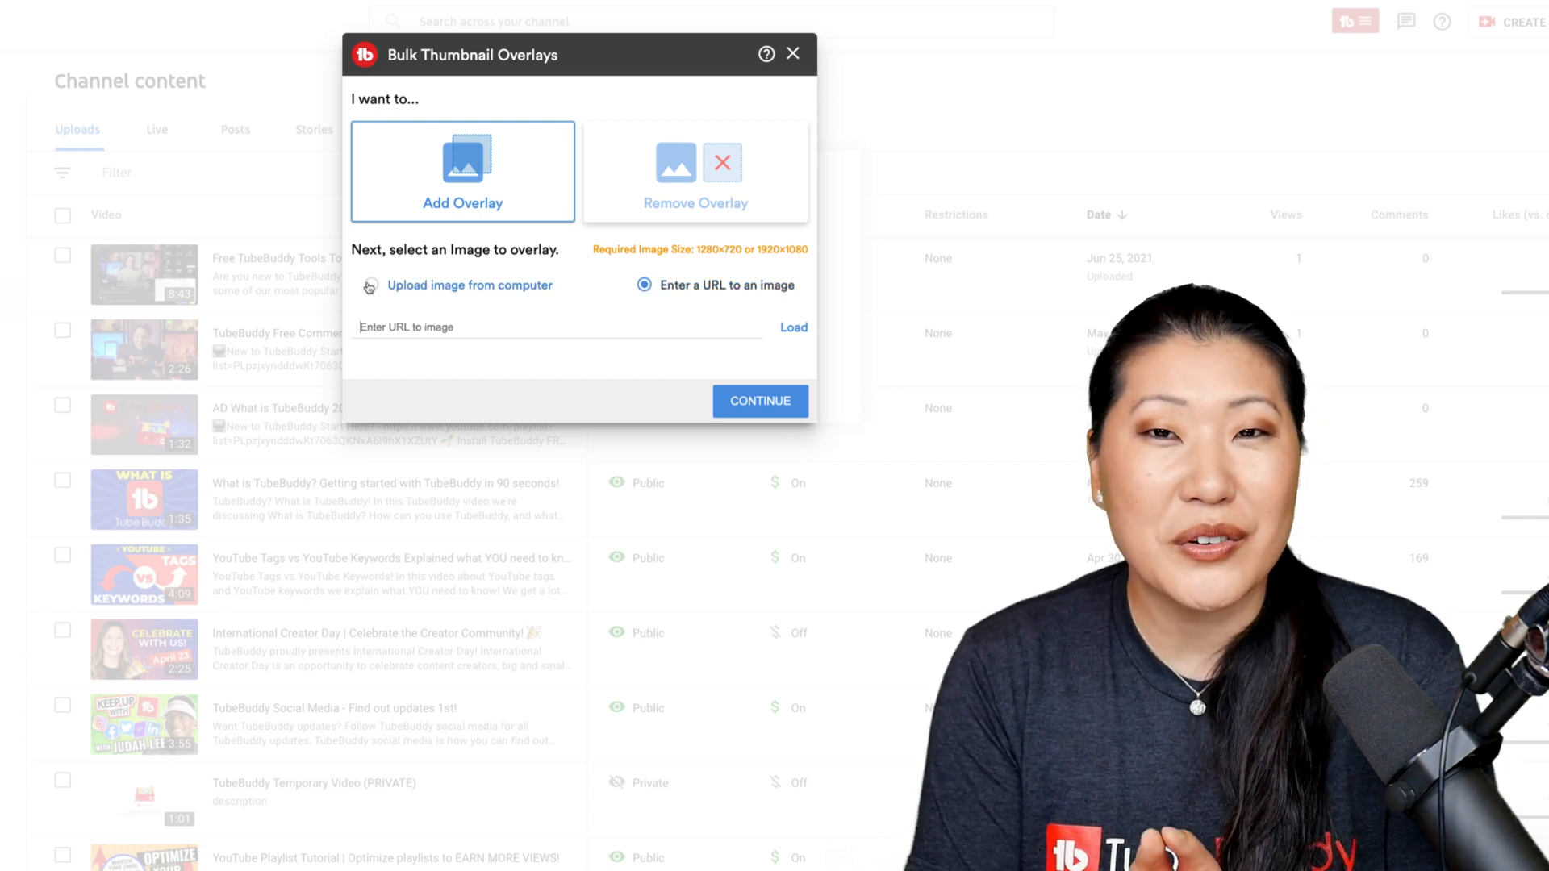
left_click(792, 53)
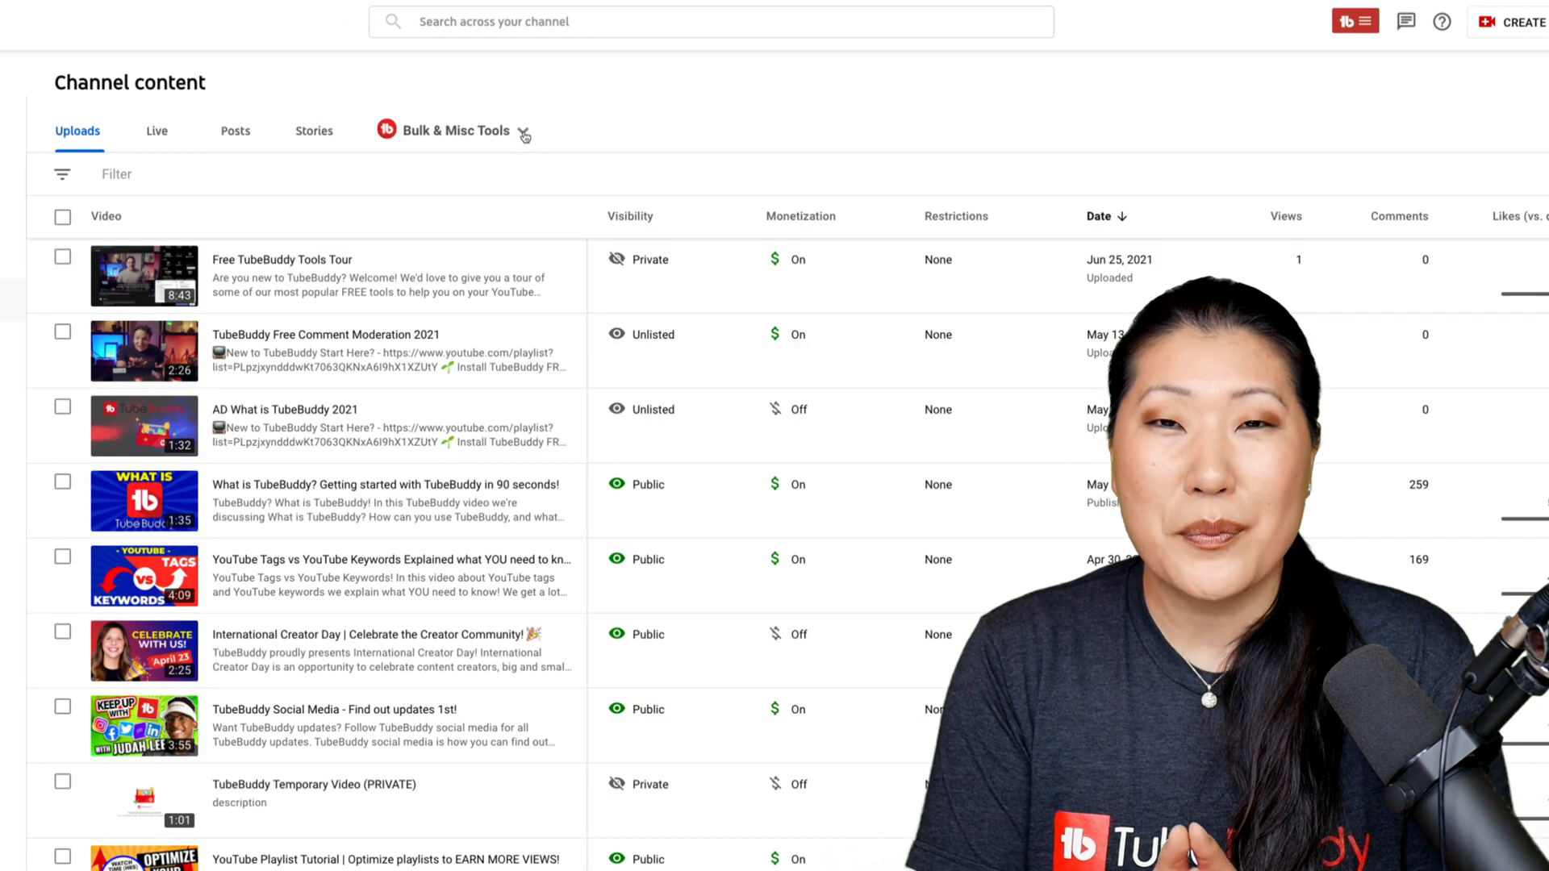
- Draft a find-and-replace of 'hello' with 'hi' on the 50 most recent videos, then close it
left_click(524, 129)
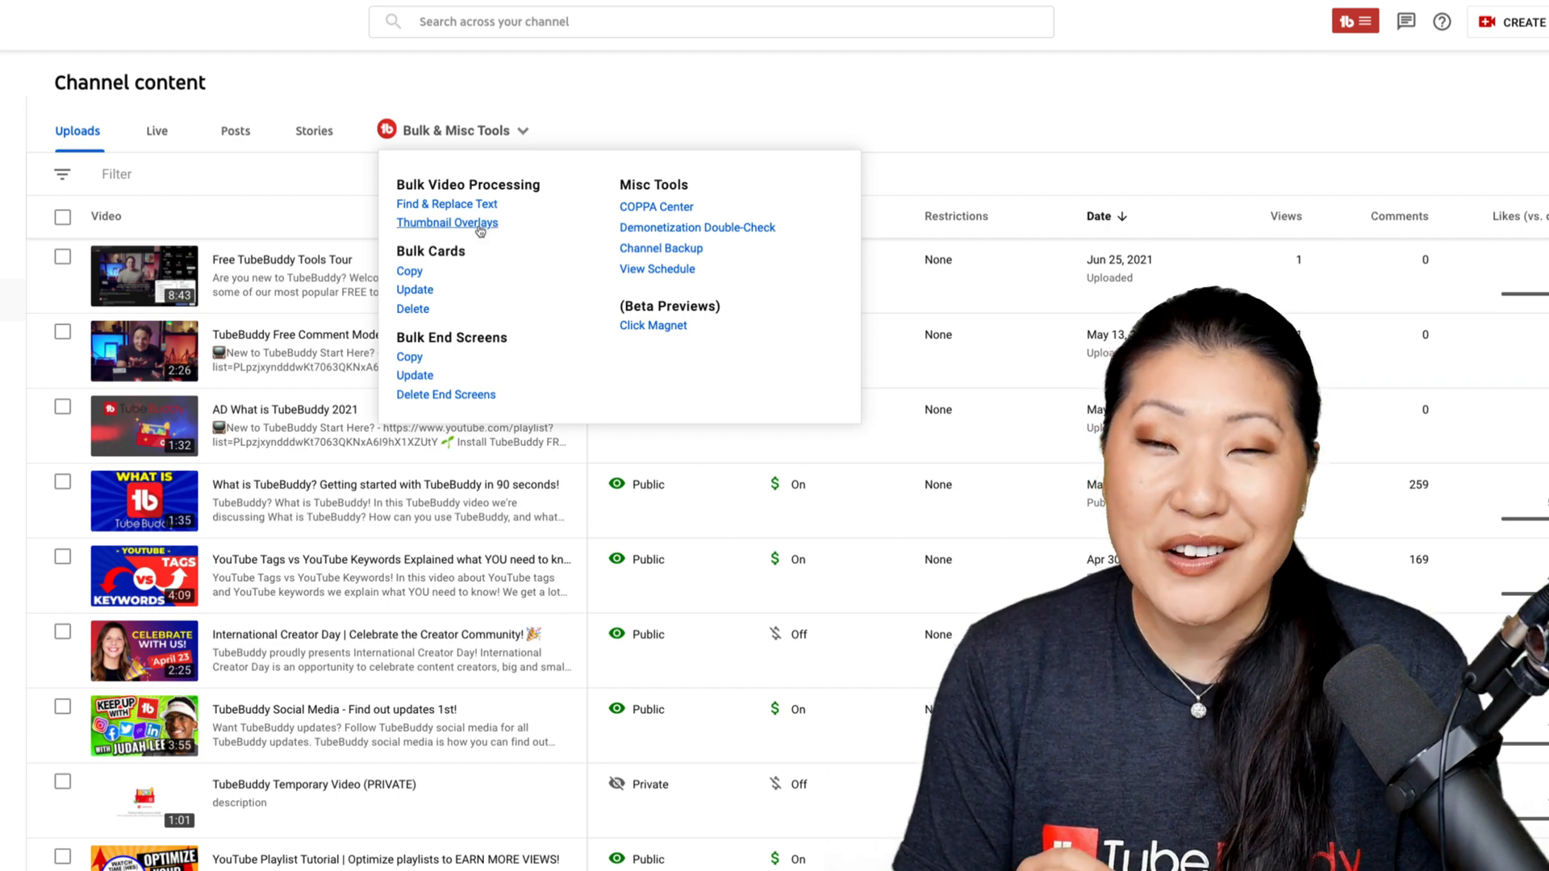
left_click(445, 203)
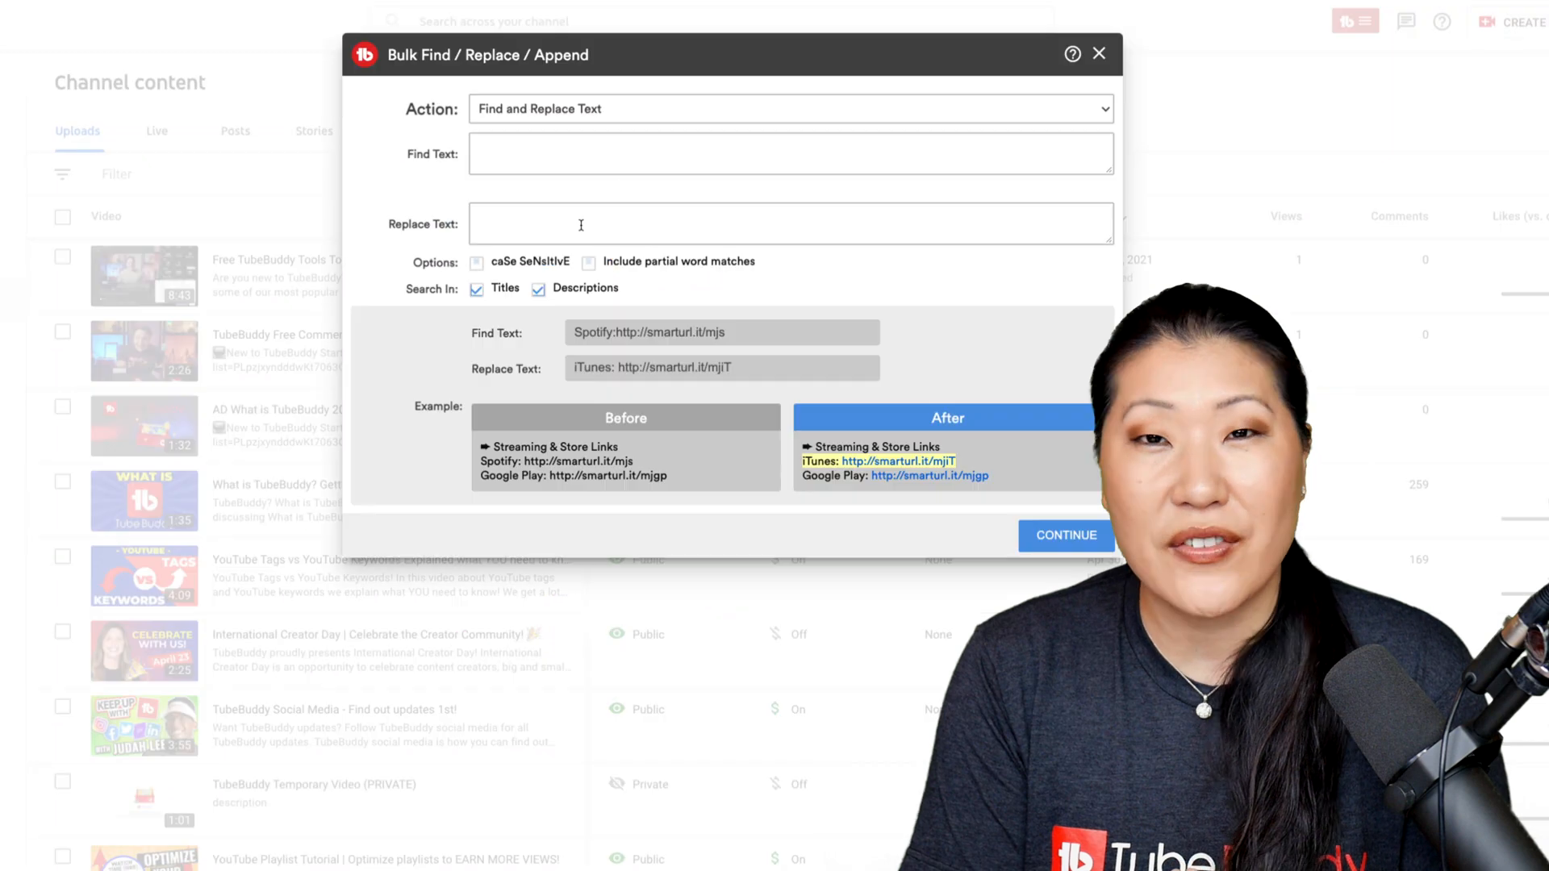
left_click(787, 109)
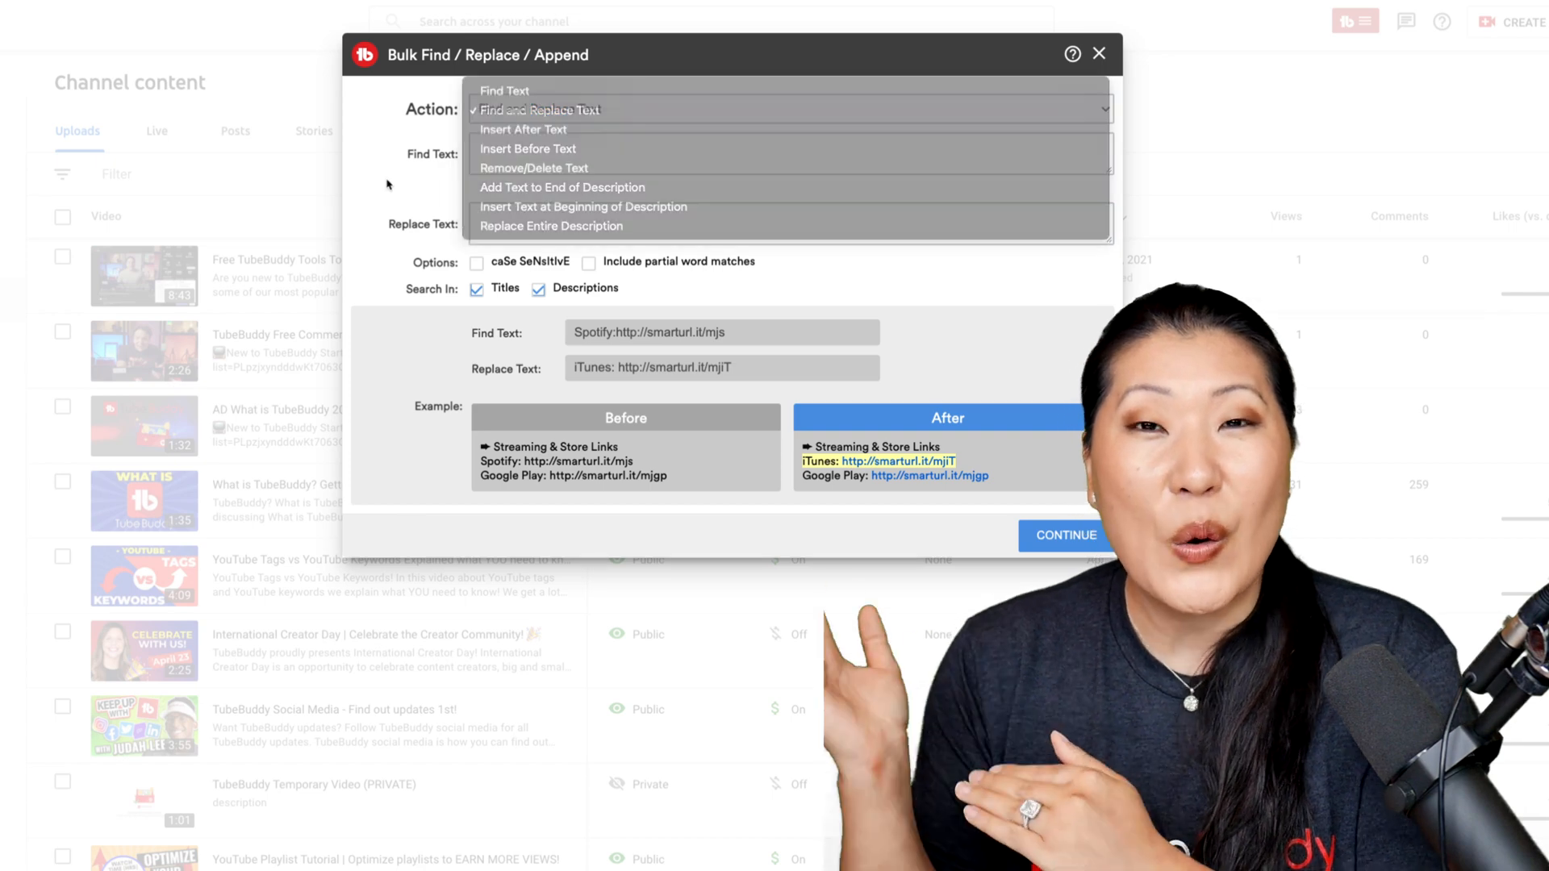
left_click(541, 109)
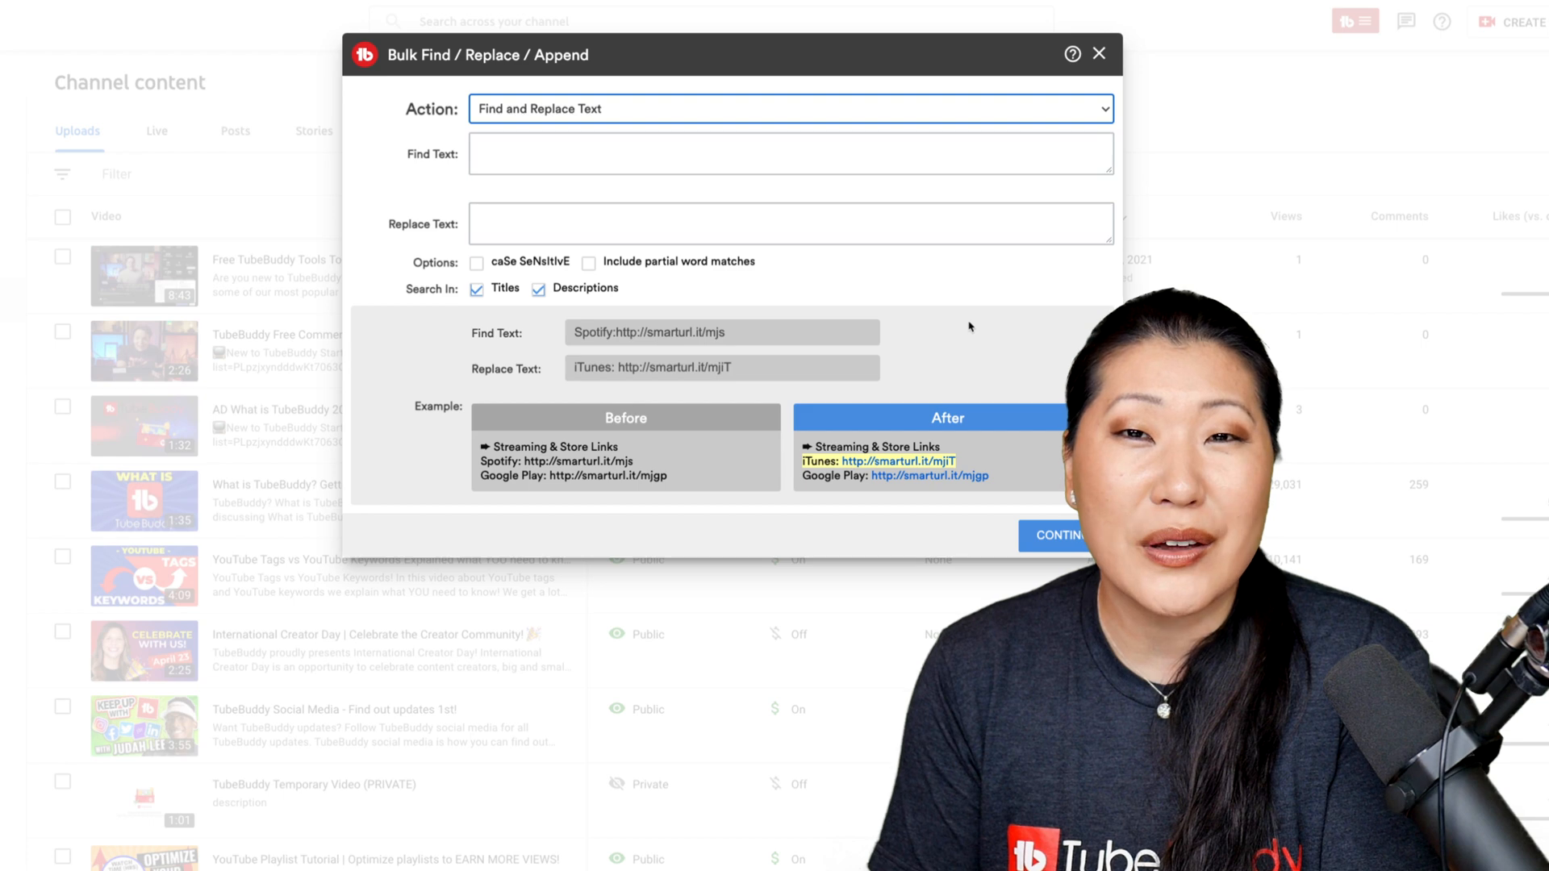
type("hello")
left_click(791, 223)
type("hi")
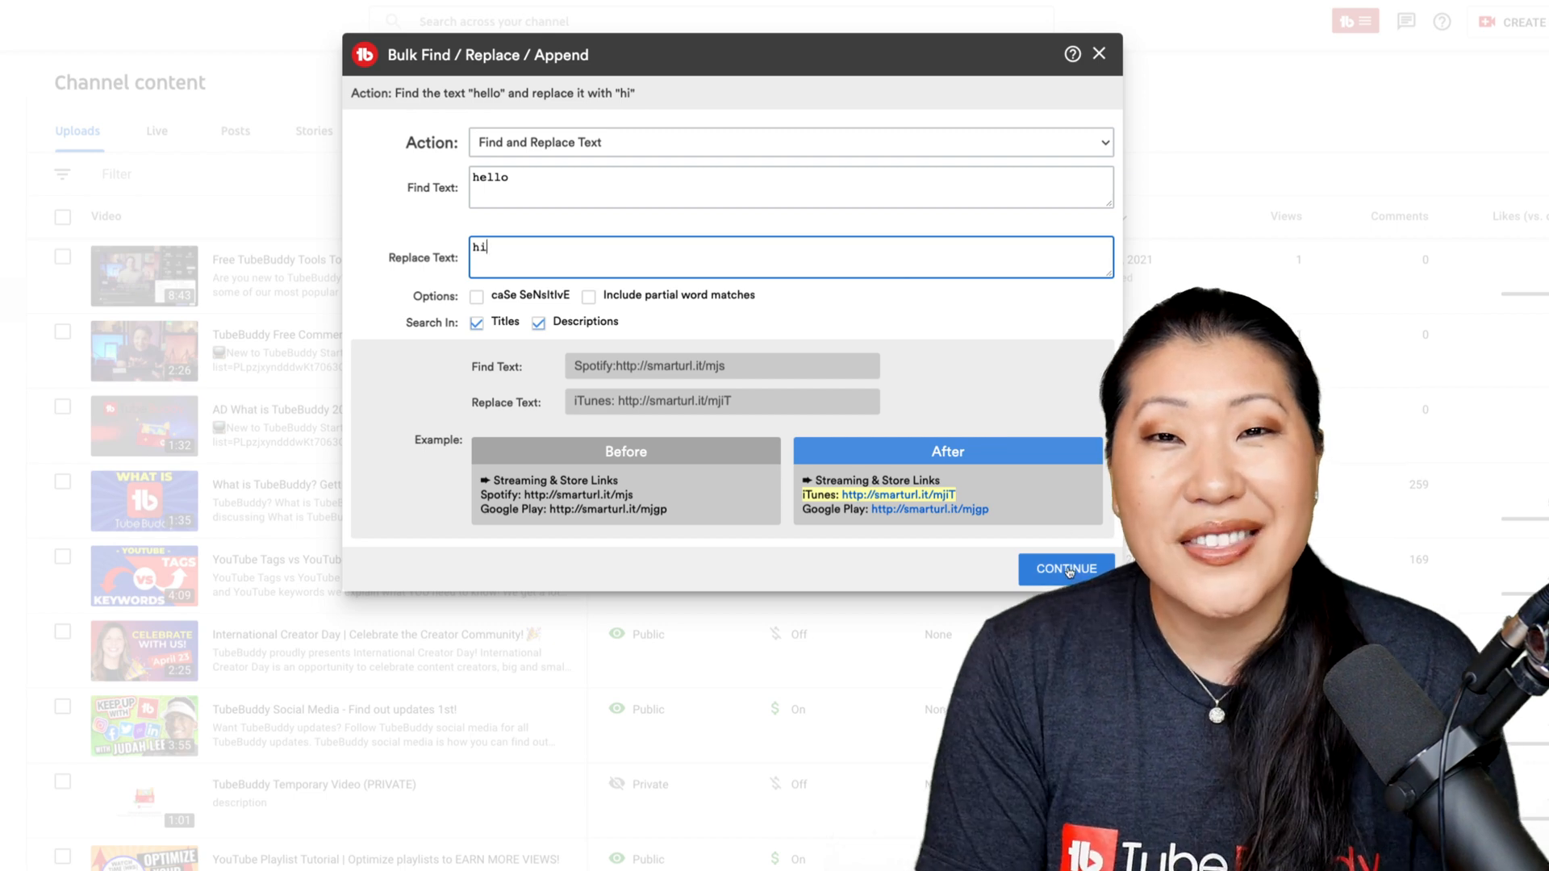
left_click(1065, 568)
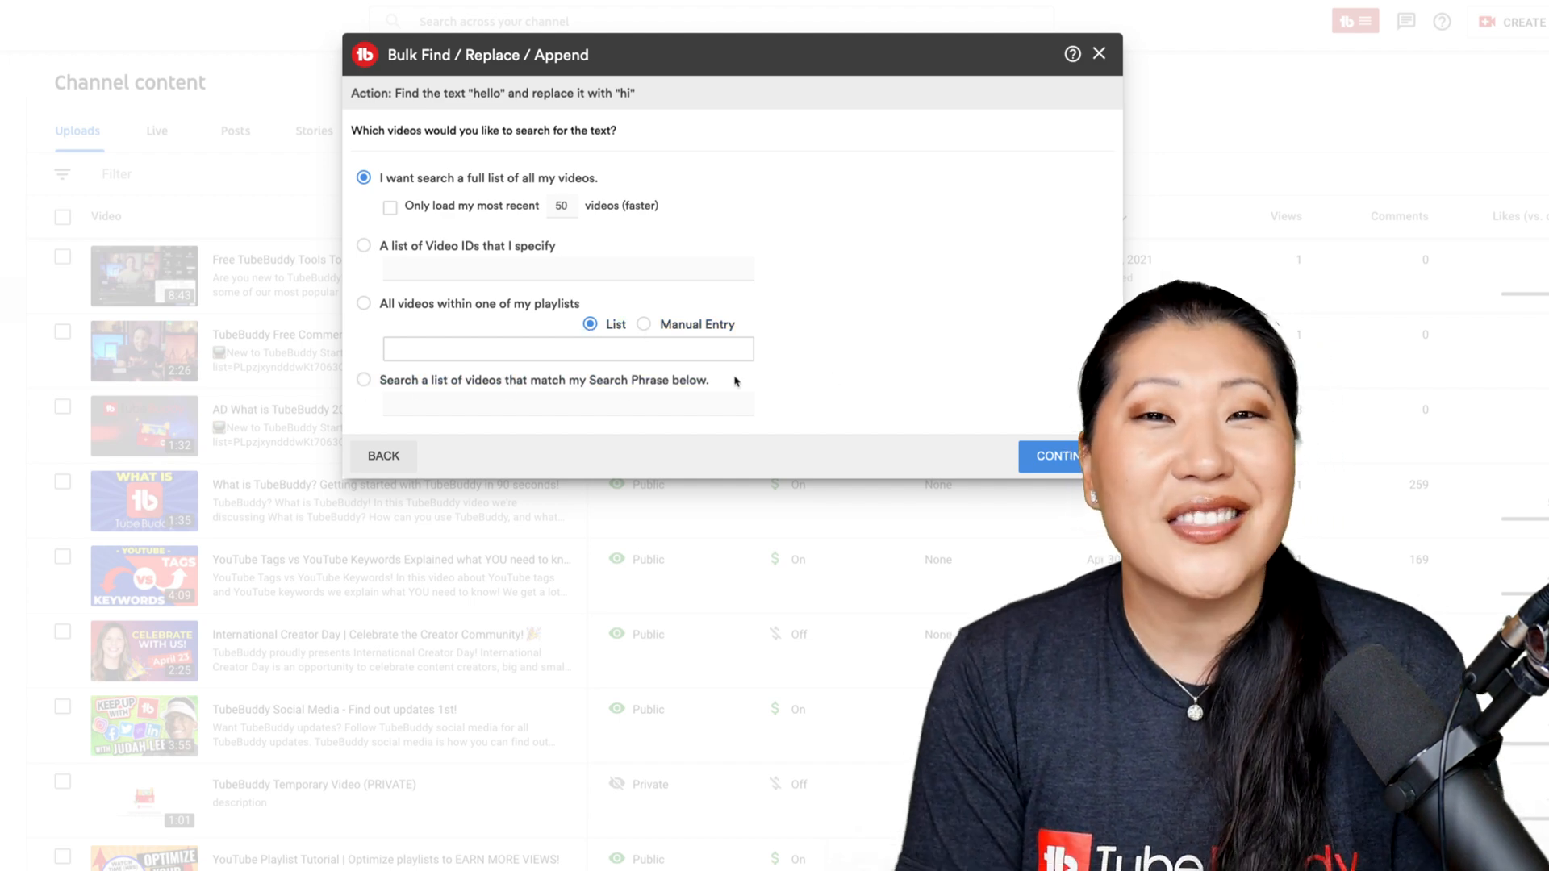
left_click(389, 206)
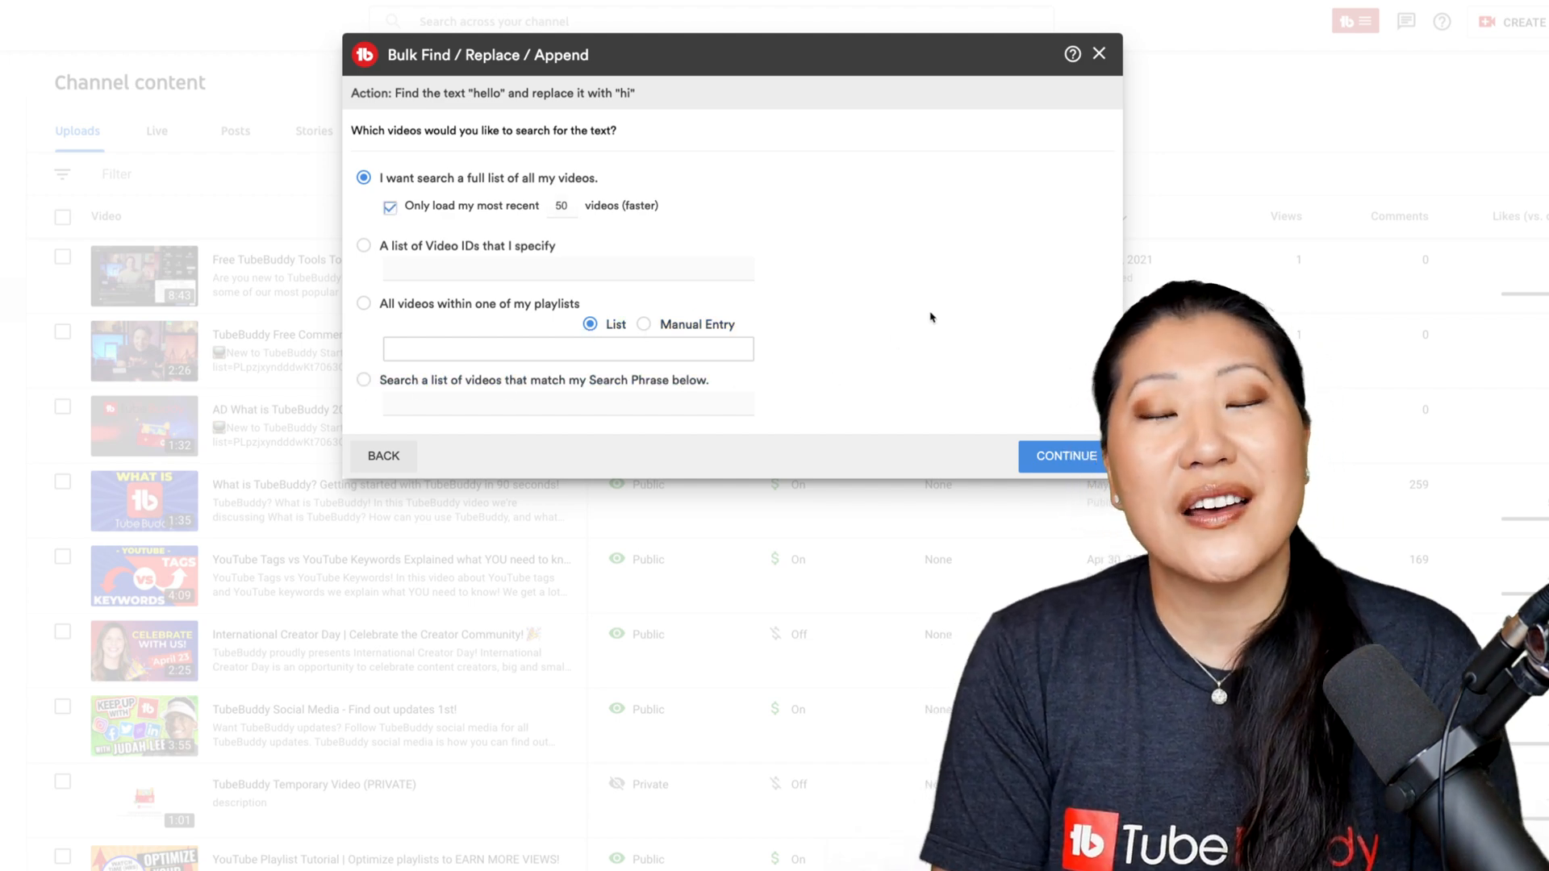
left_click(1063, 455)
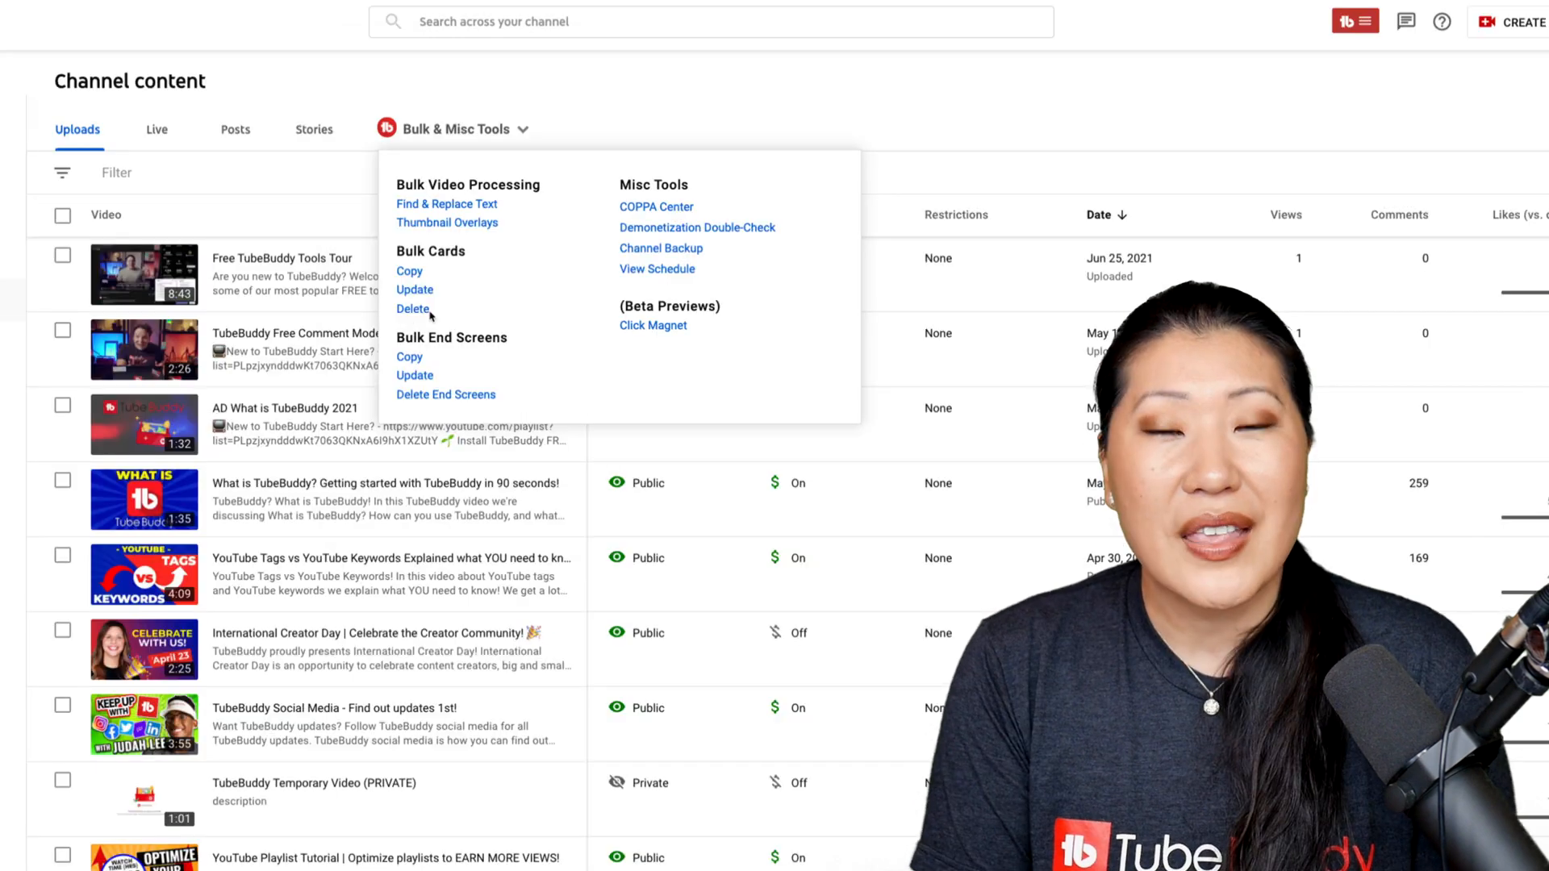
left_click(412, 308)
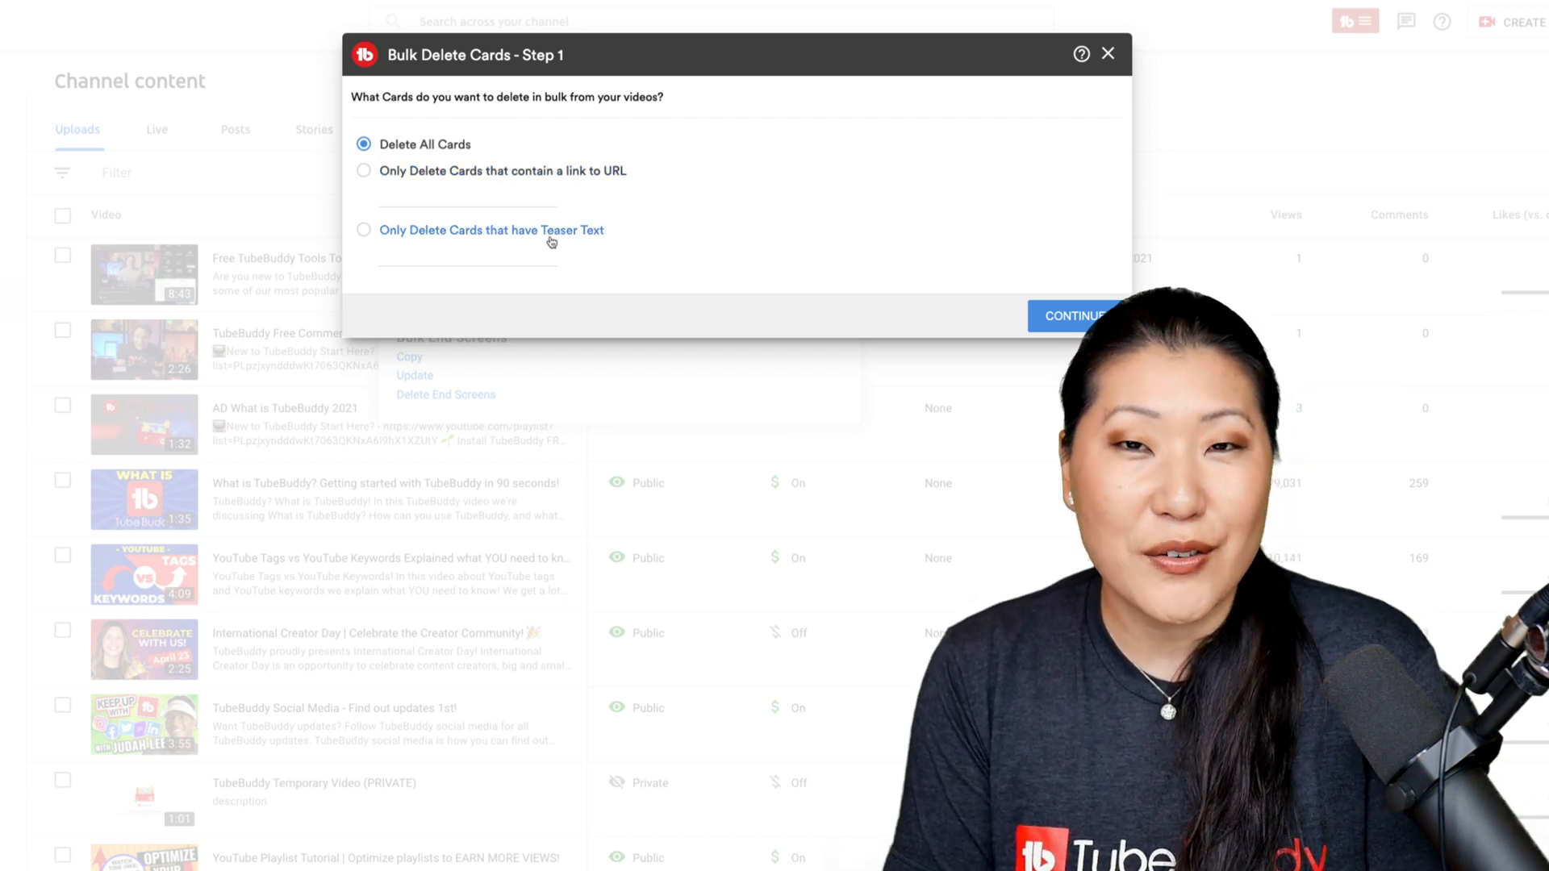
mouse_move(1108, 55)
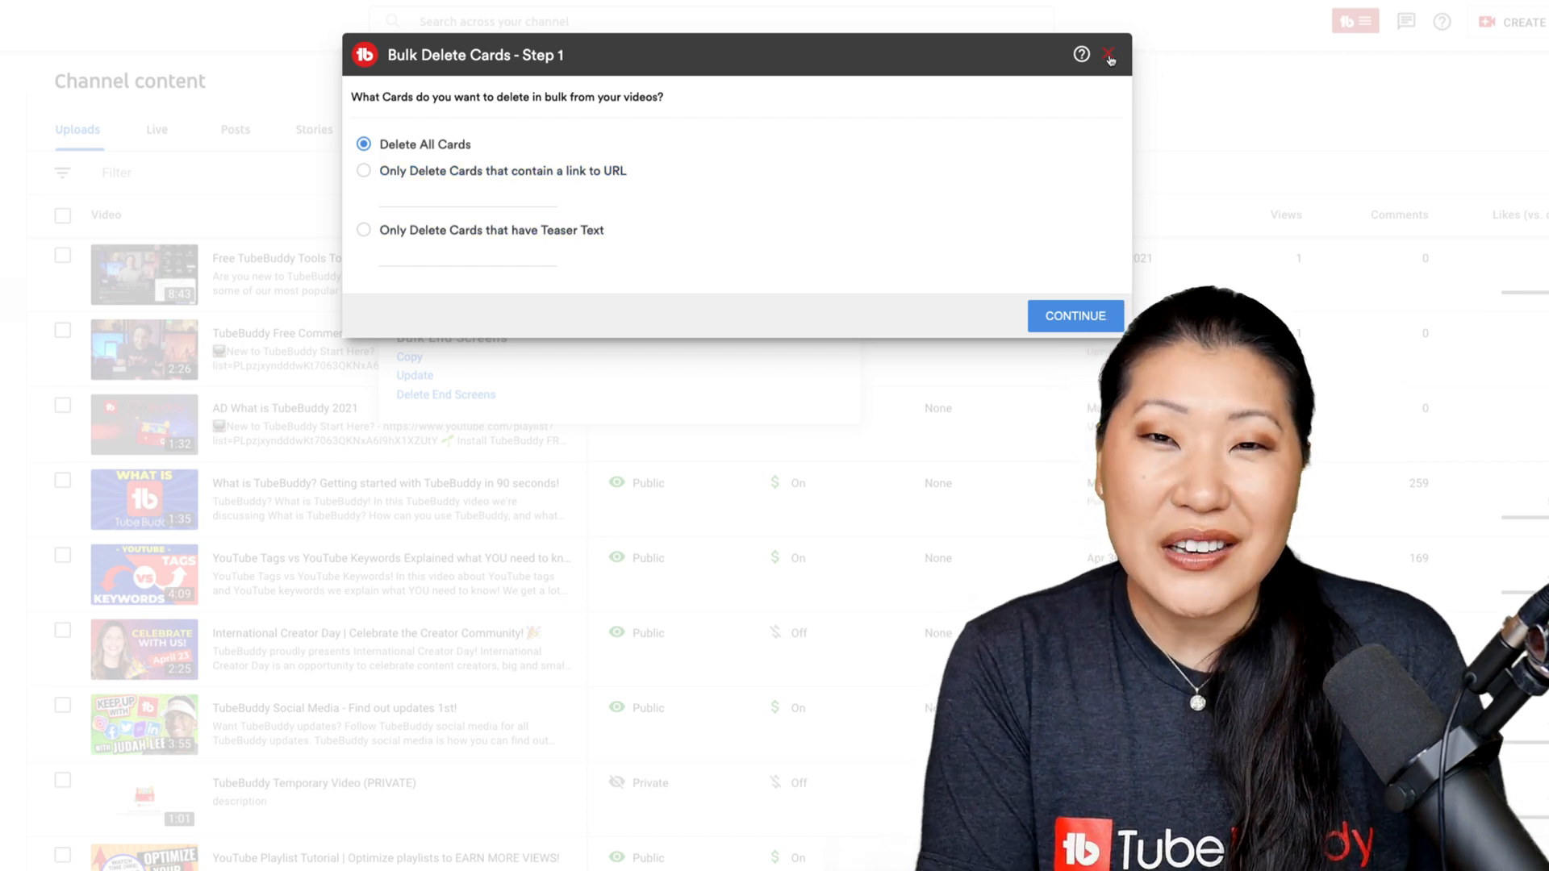
left_click(446, 393)
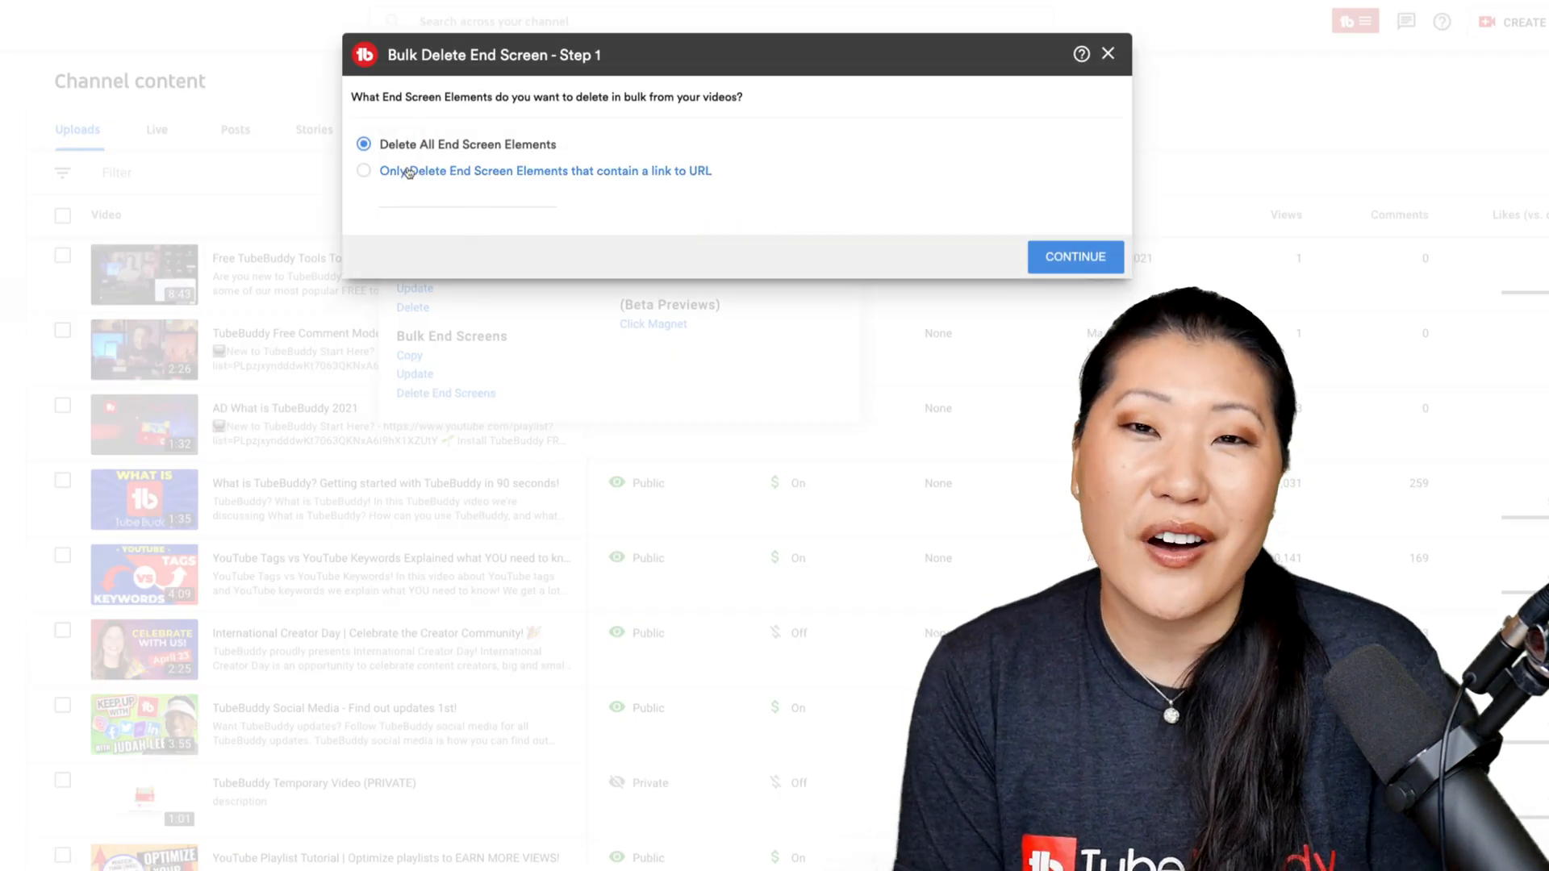
left_click(1106, 53)
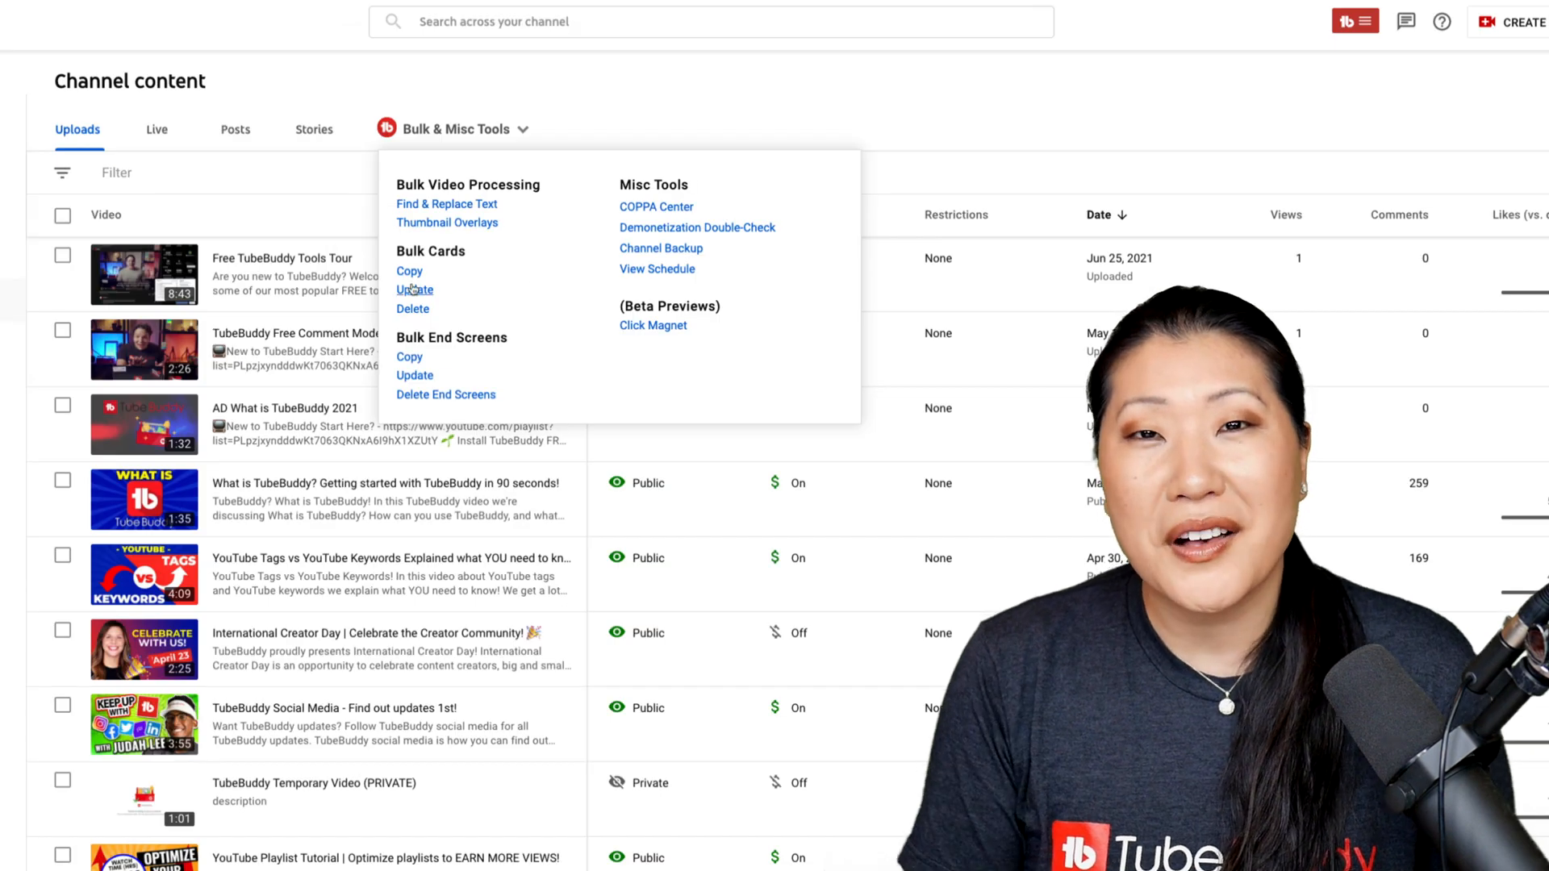
left_click(409, 272)
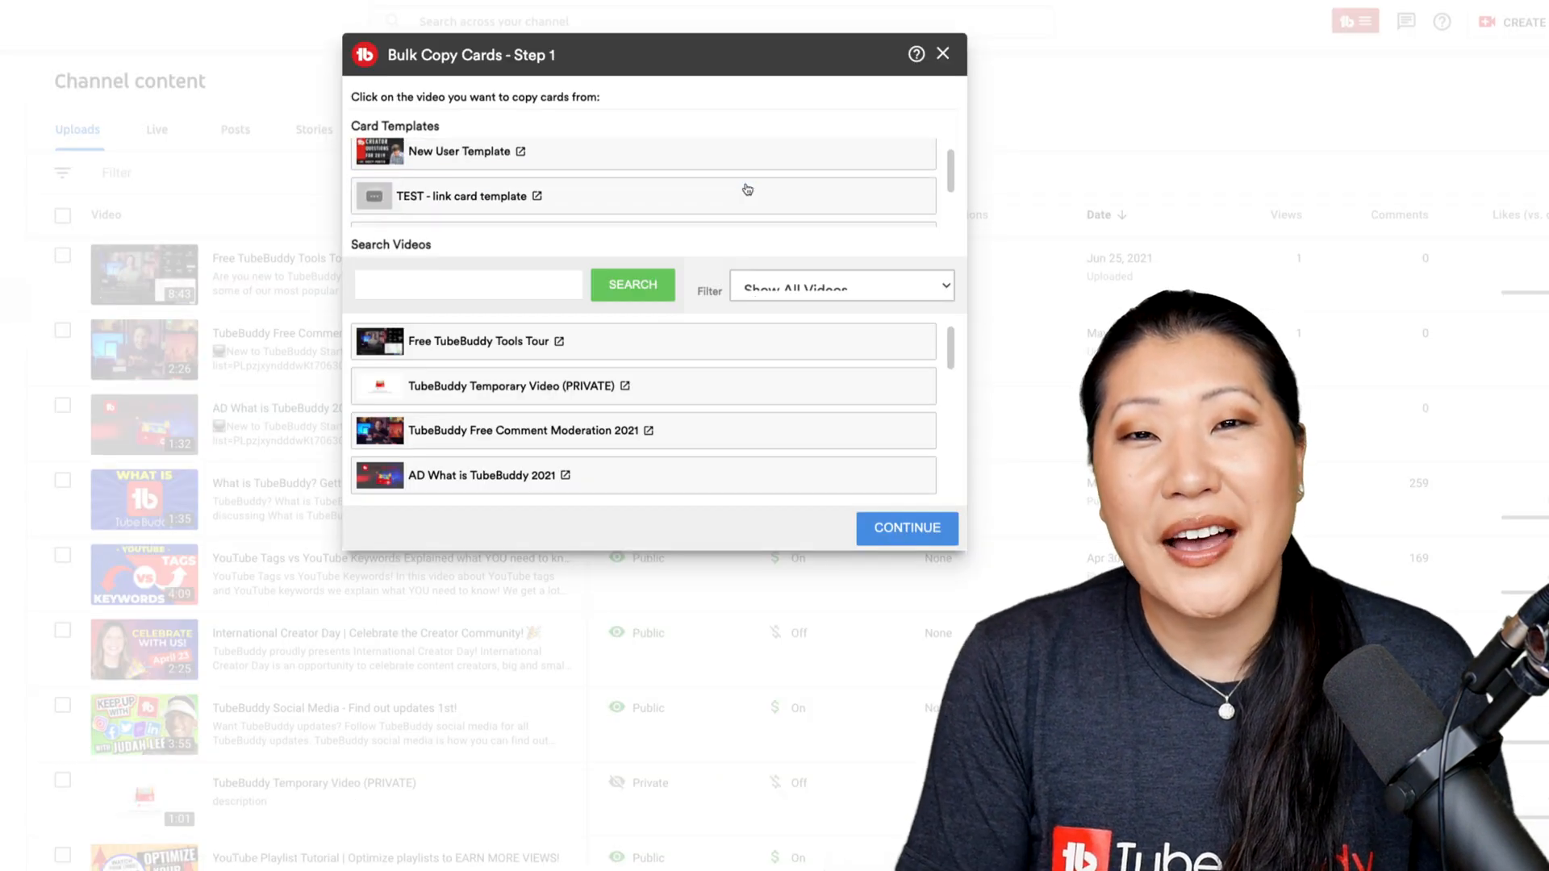
left_click(839, 288)
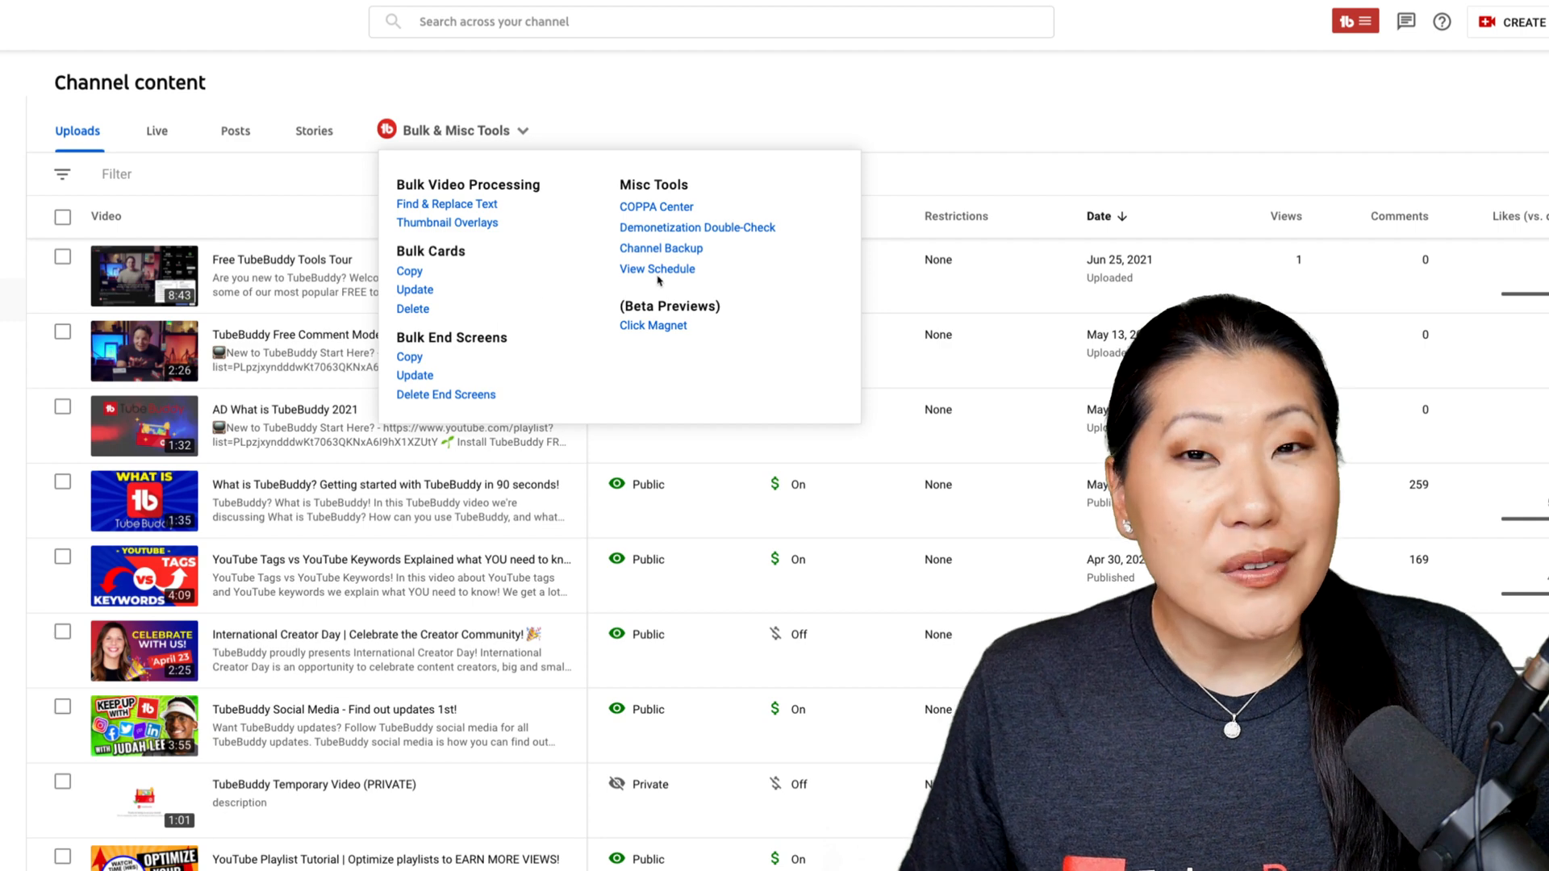
mouse_move(660, 247)
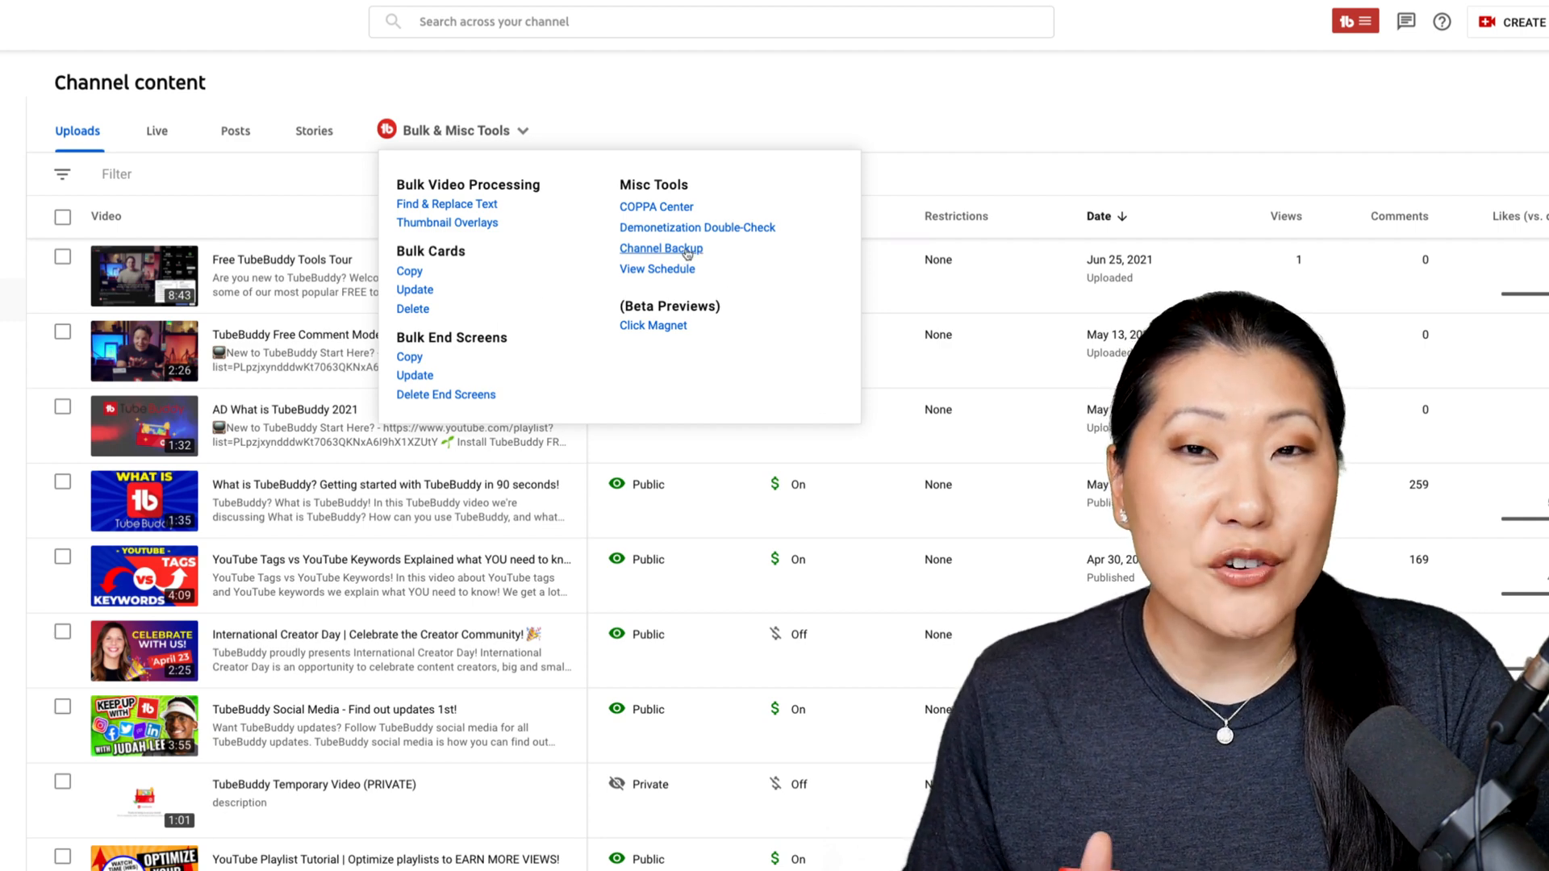
- Open Channel Backup and select 'Backup my entire channel'
left_click(661, 248)
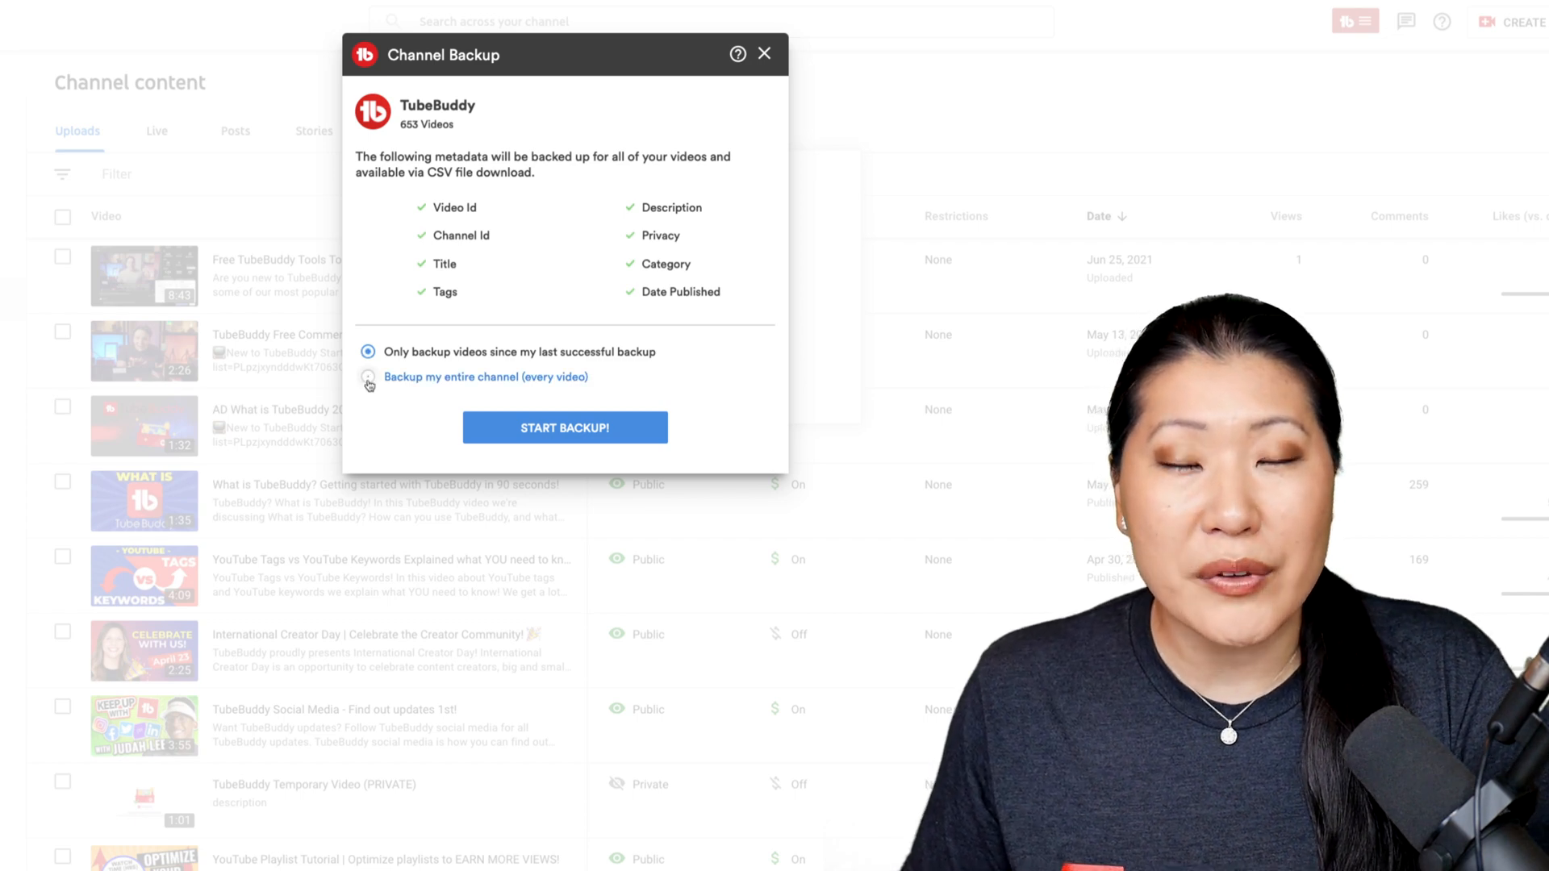
left_click(368, 377)
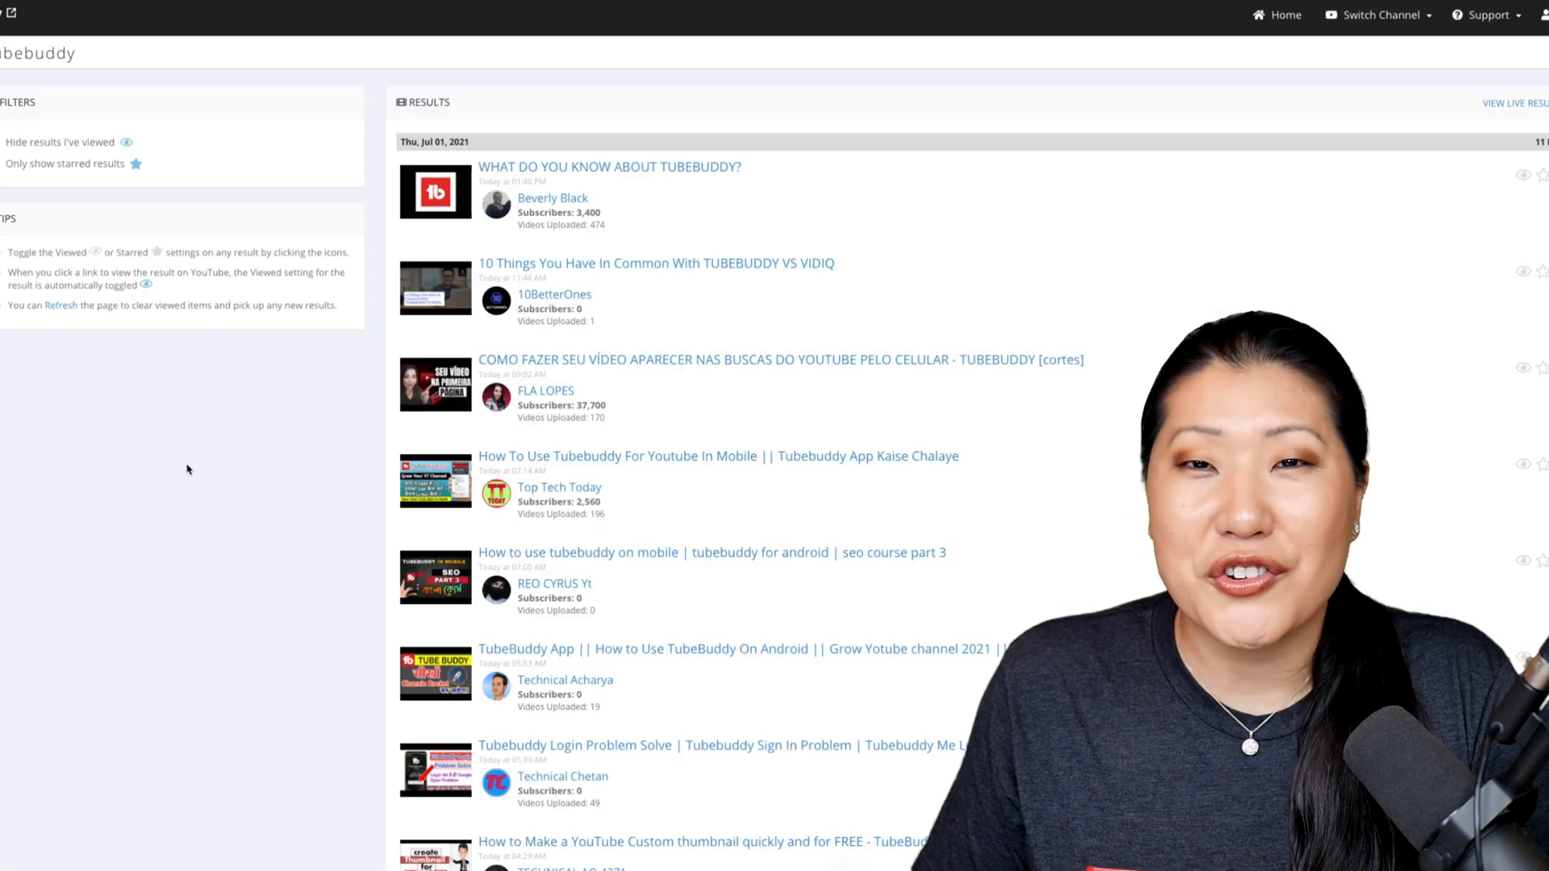
- Look at Create Brand Alert, then open Publish to Facebook for the 90-second intro video
scroll("down", 3)
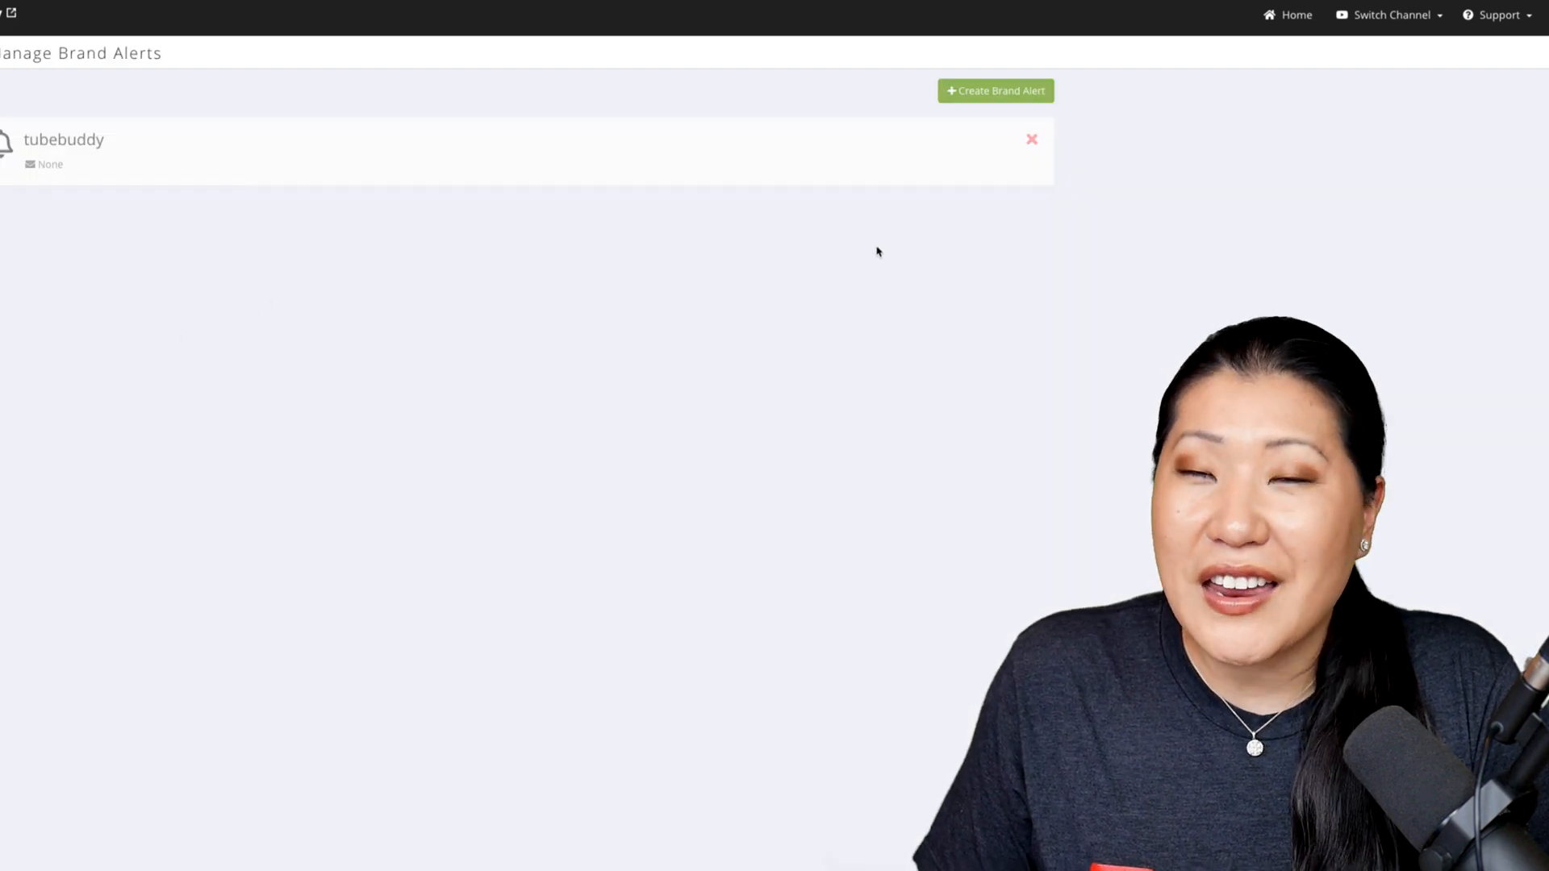
left_click(994, 90)
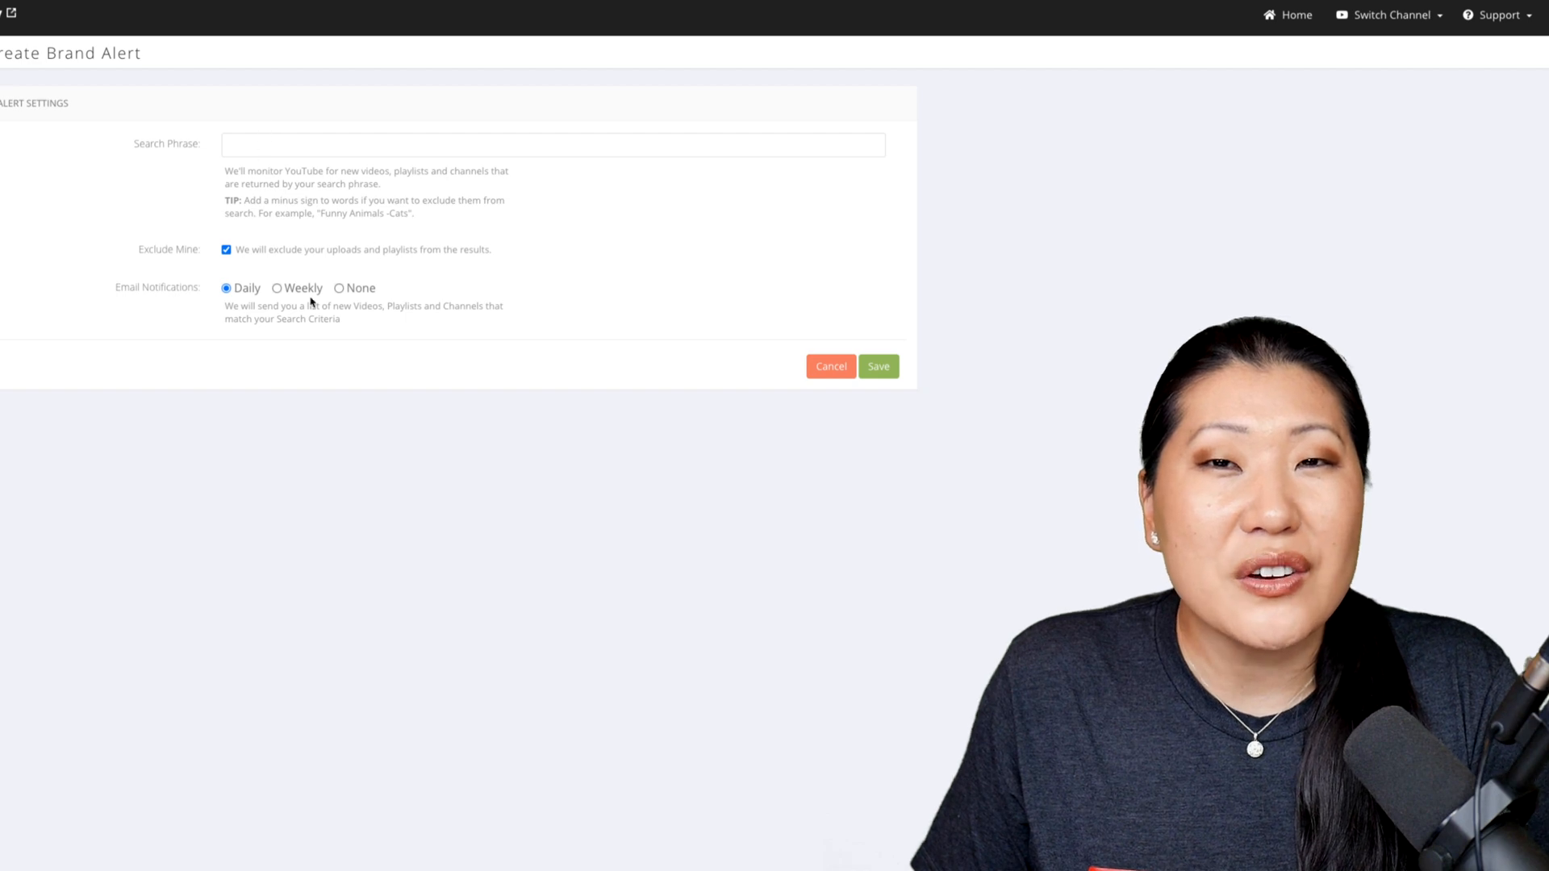
mouse_move(456, 217)
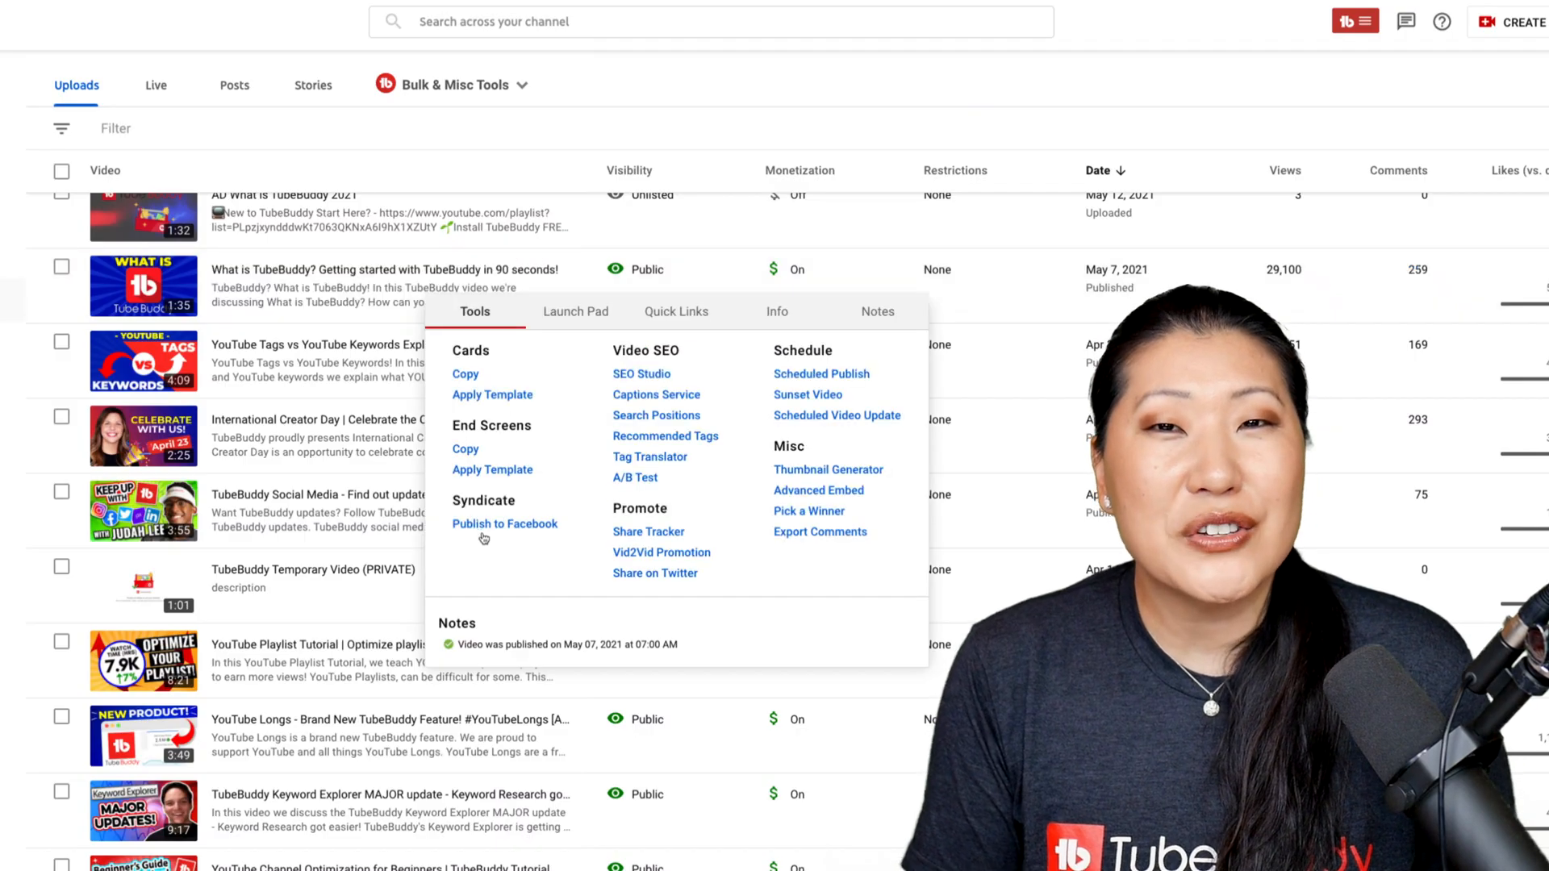
left_click(503, 524)
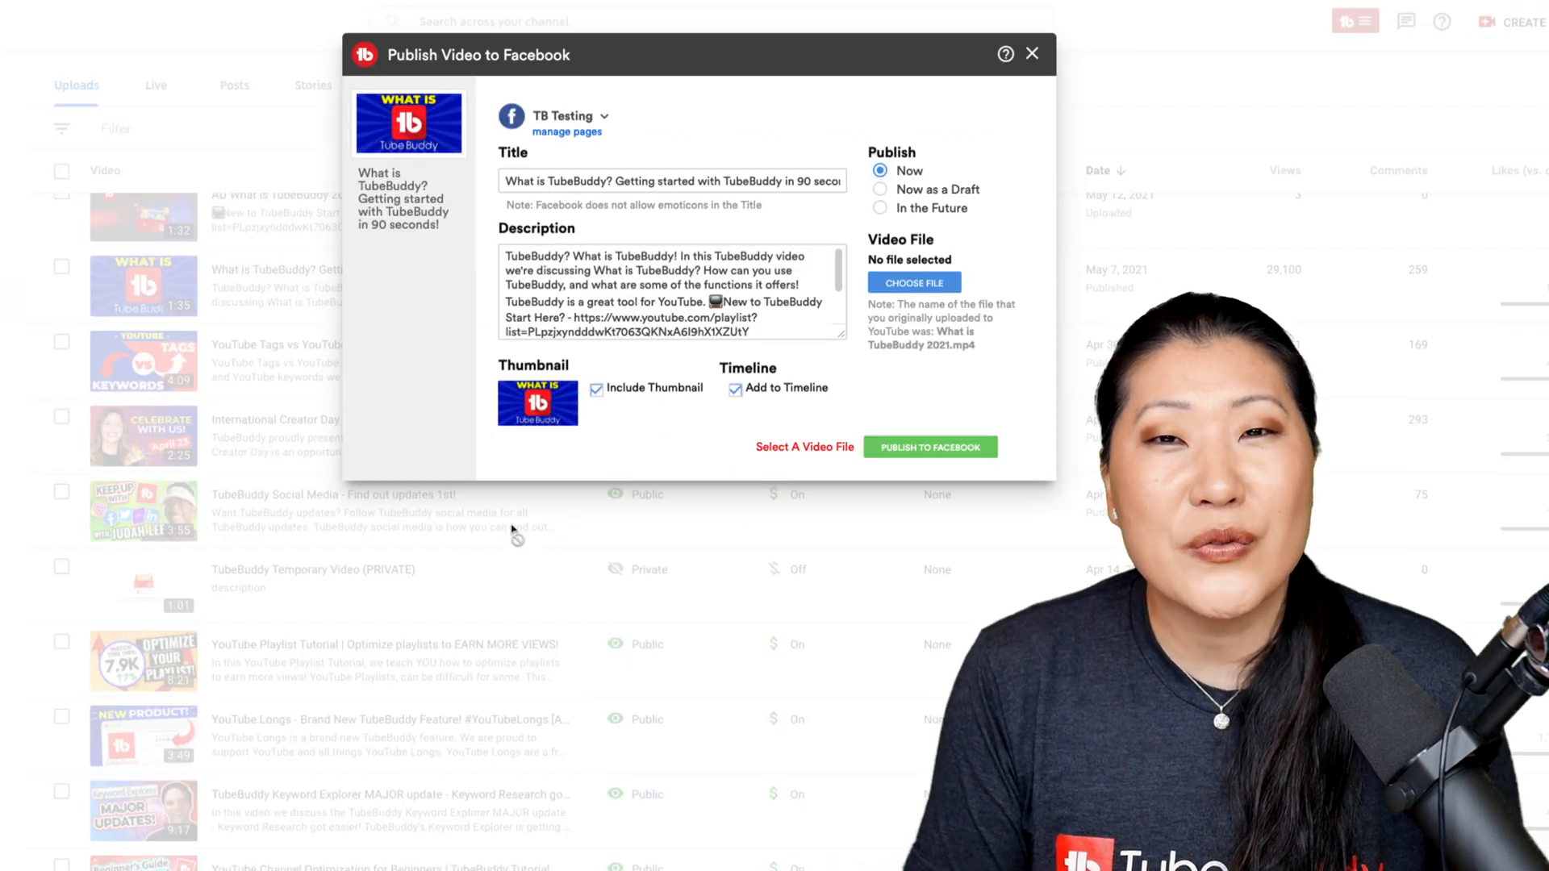